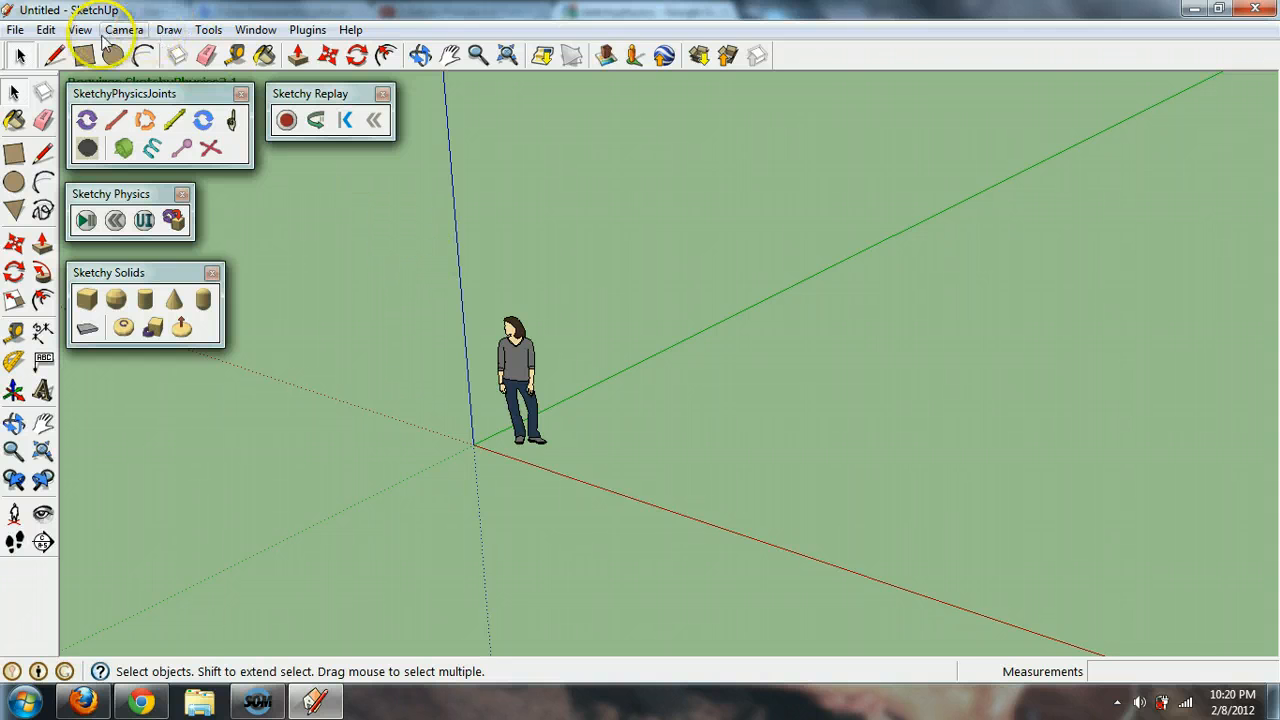
Check the enabled toolbars, then bring up the SketchyPhysics project's Downloads list in Chrome
{"action": "left_click", "coordinate": [72, 28]}
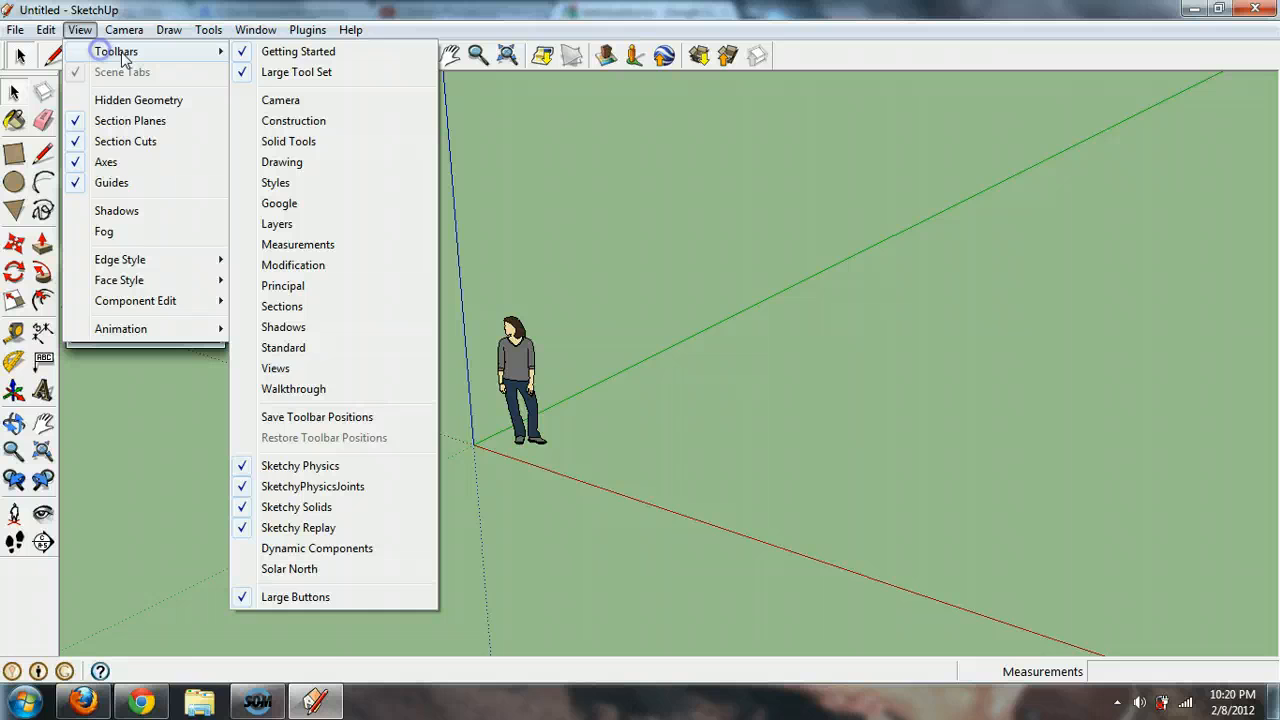
{"action": "mouse_move", "coordinate": [278, 486]}
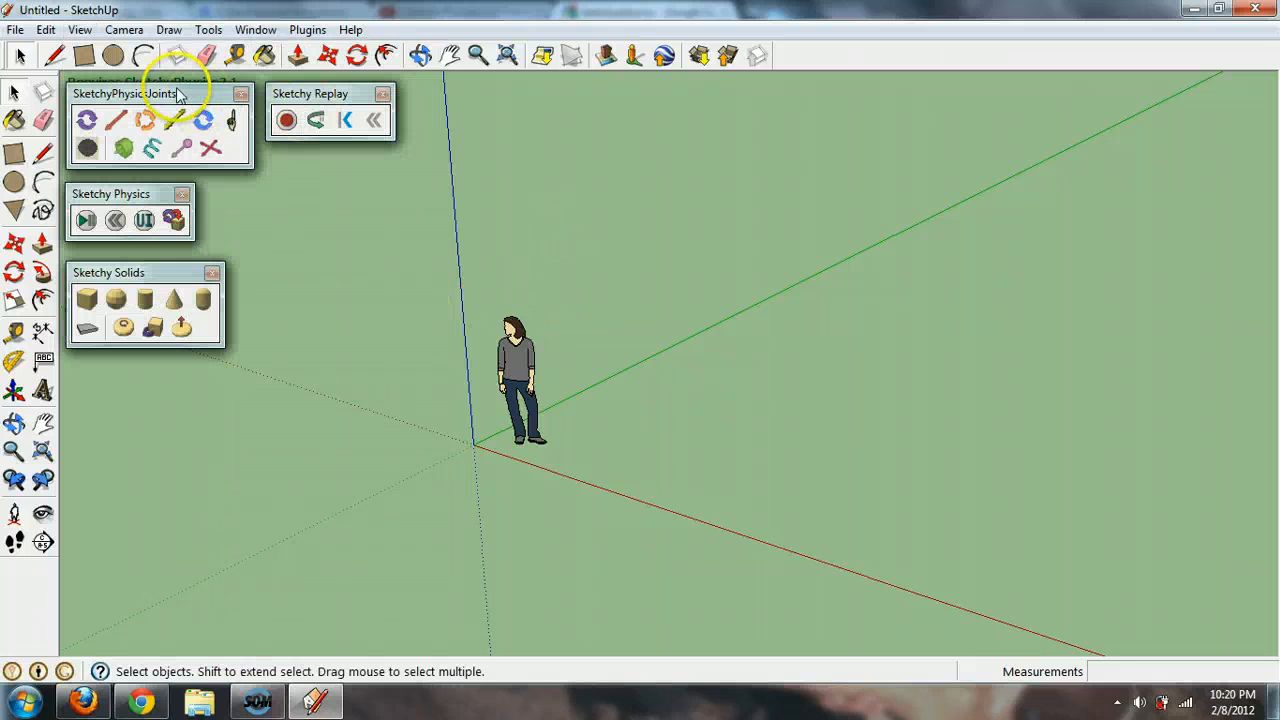
{"action": "left_click", "coordinate": [132, 696]}
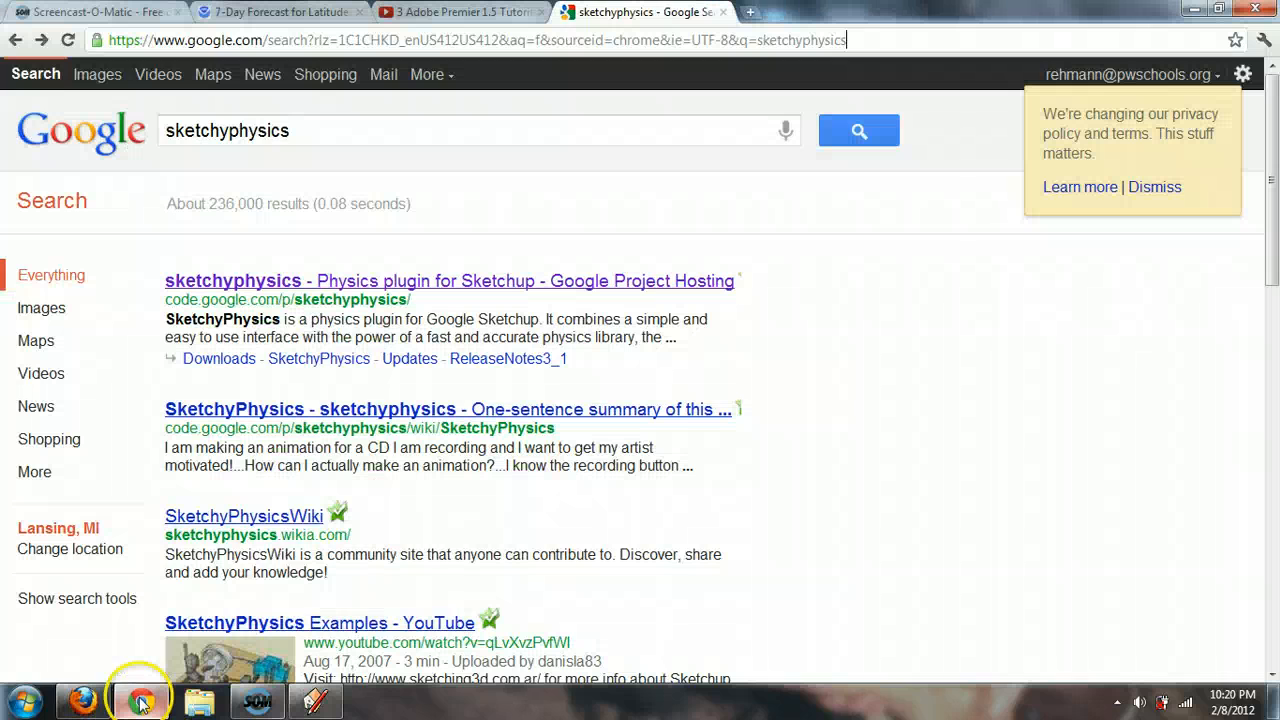
{"action": "mouse_move", "coordinate": [260, 296]}
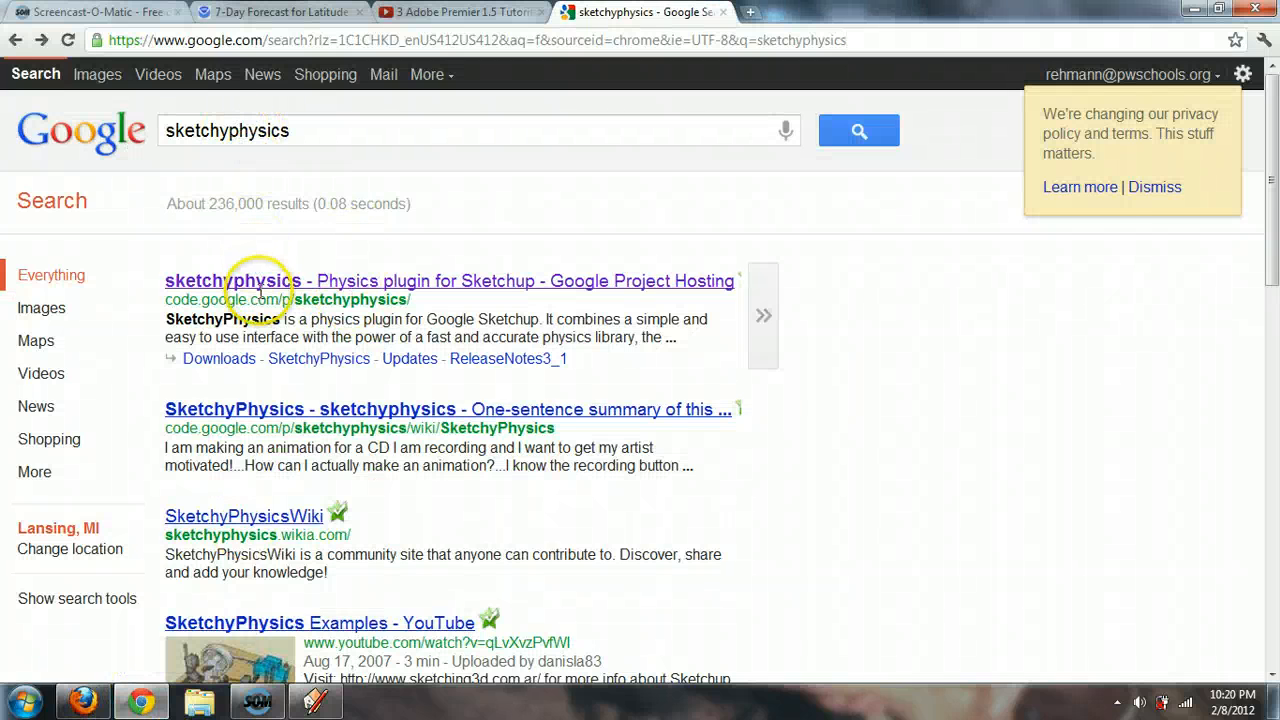
{"action": "left_click", "coordinate": [260, 280]}
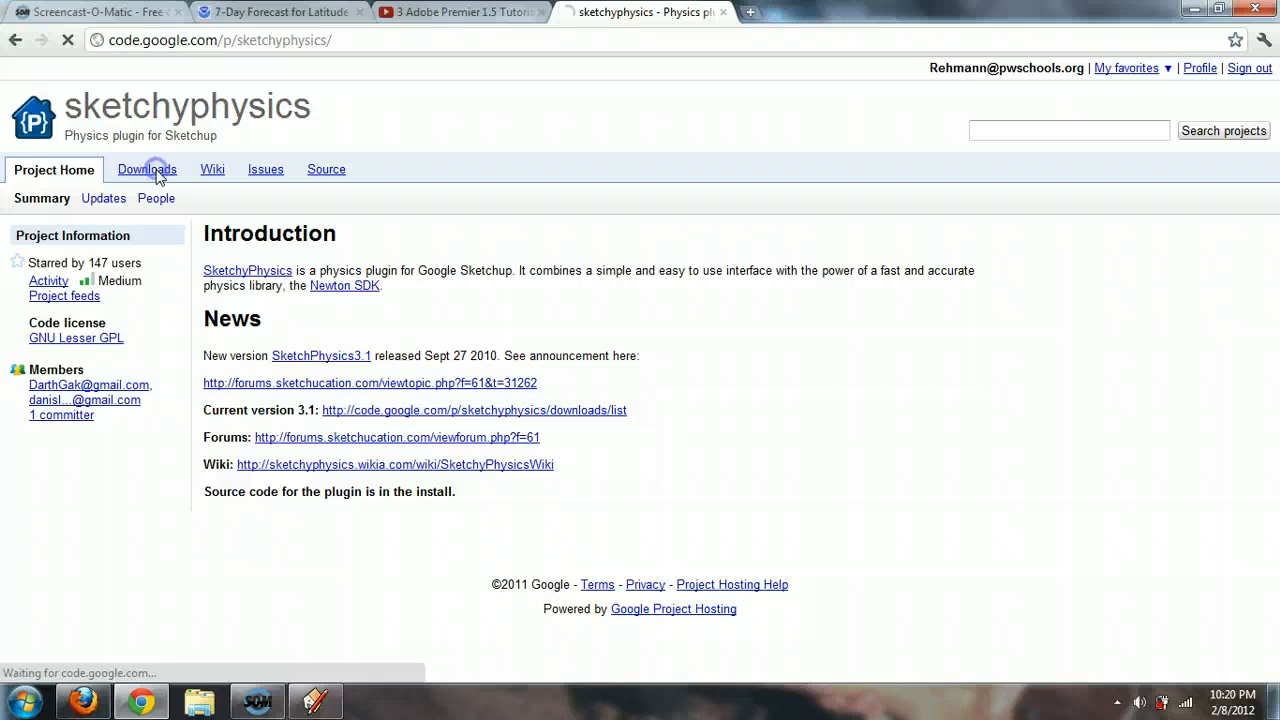
{"action": "left_click", "coordinate": [146, 168]}
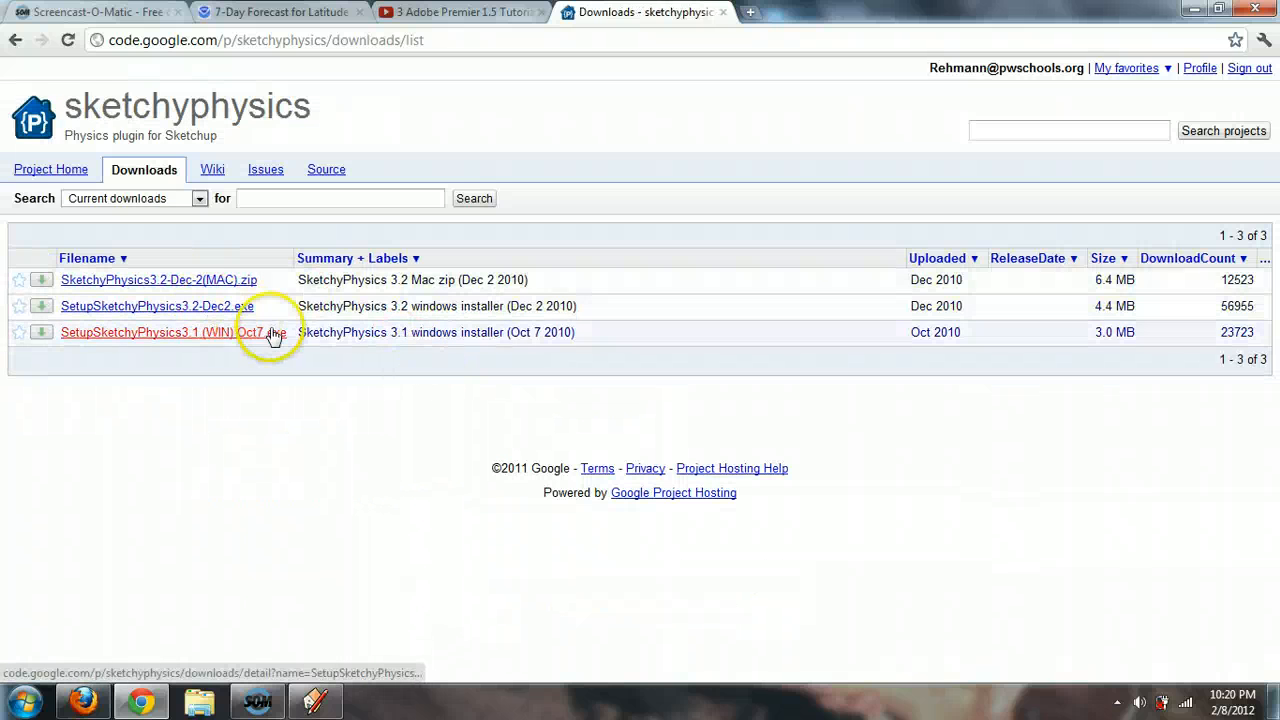
{"action": "mouse_move", "coordinate": [188, 344]}
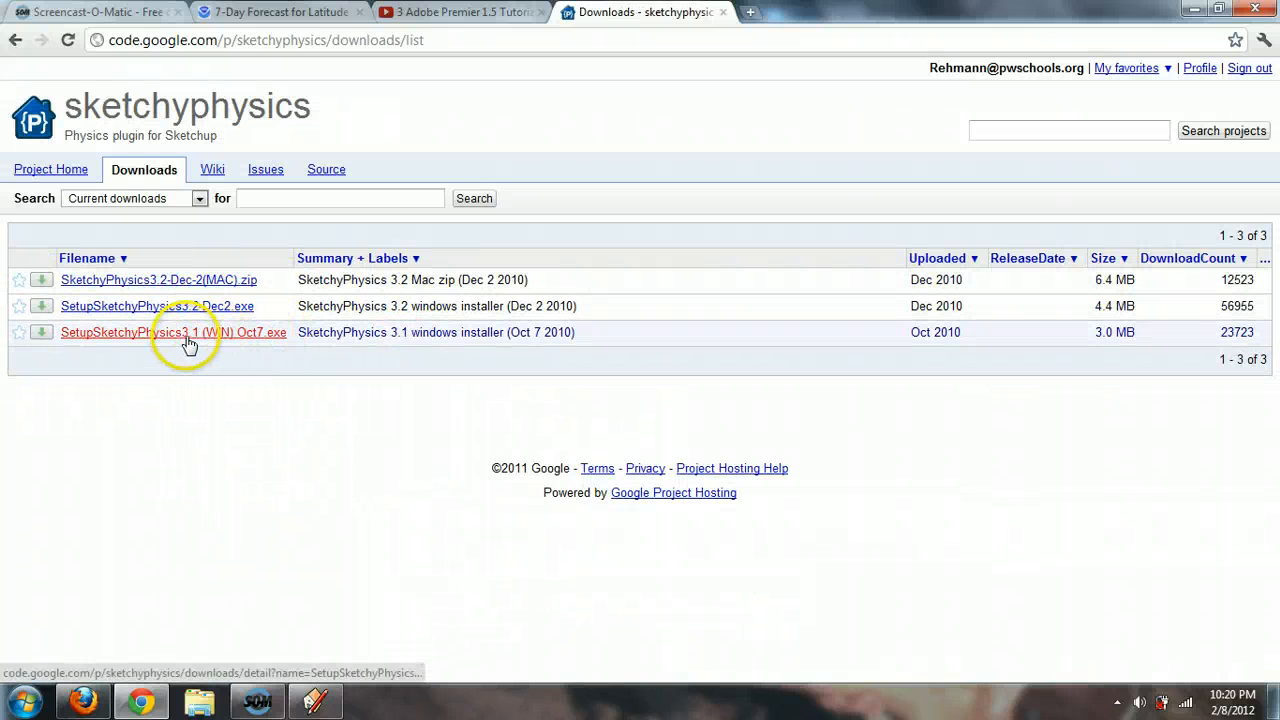
{"action": "mouse_move", "coordinate": [320, 698]}
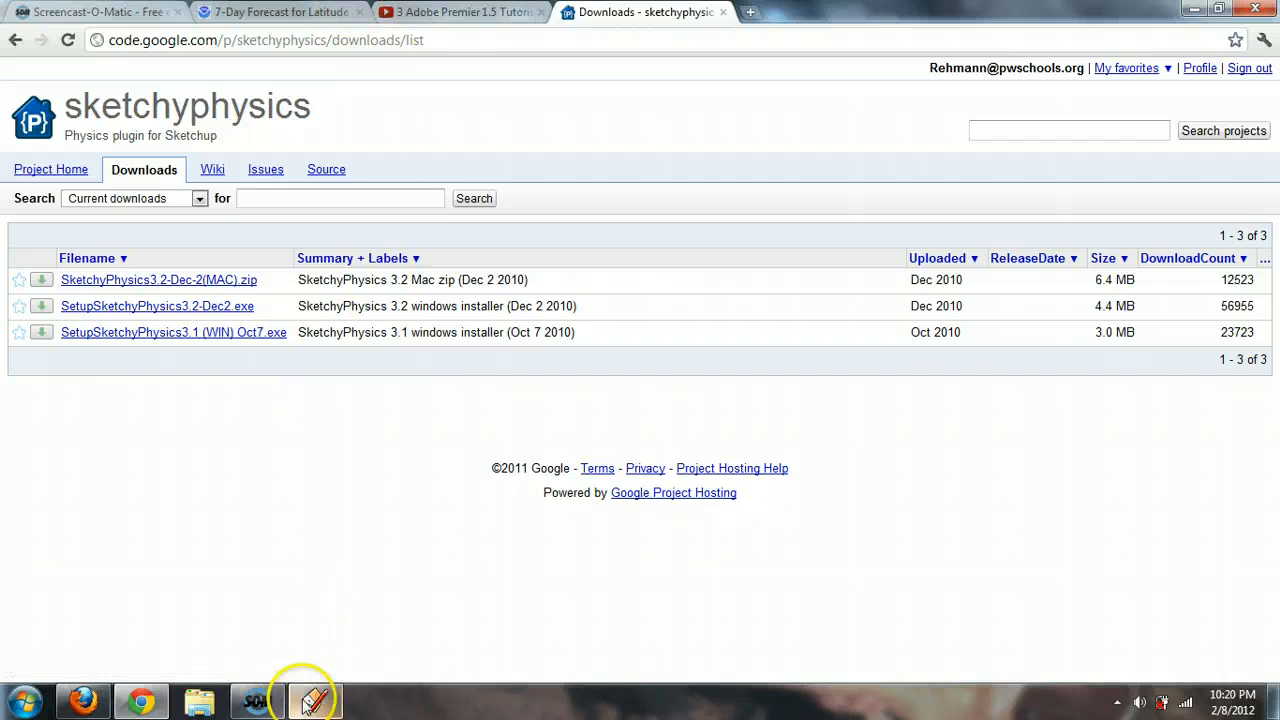
Bring SketchUp's empty model back to the front from the taskbar
{"action": "left_click", "coordinate": [312, 700]}
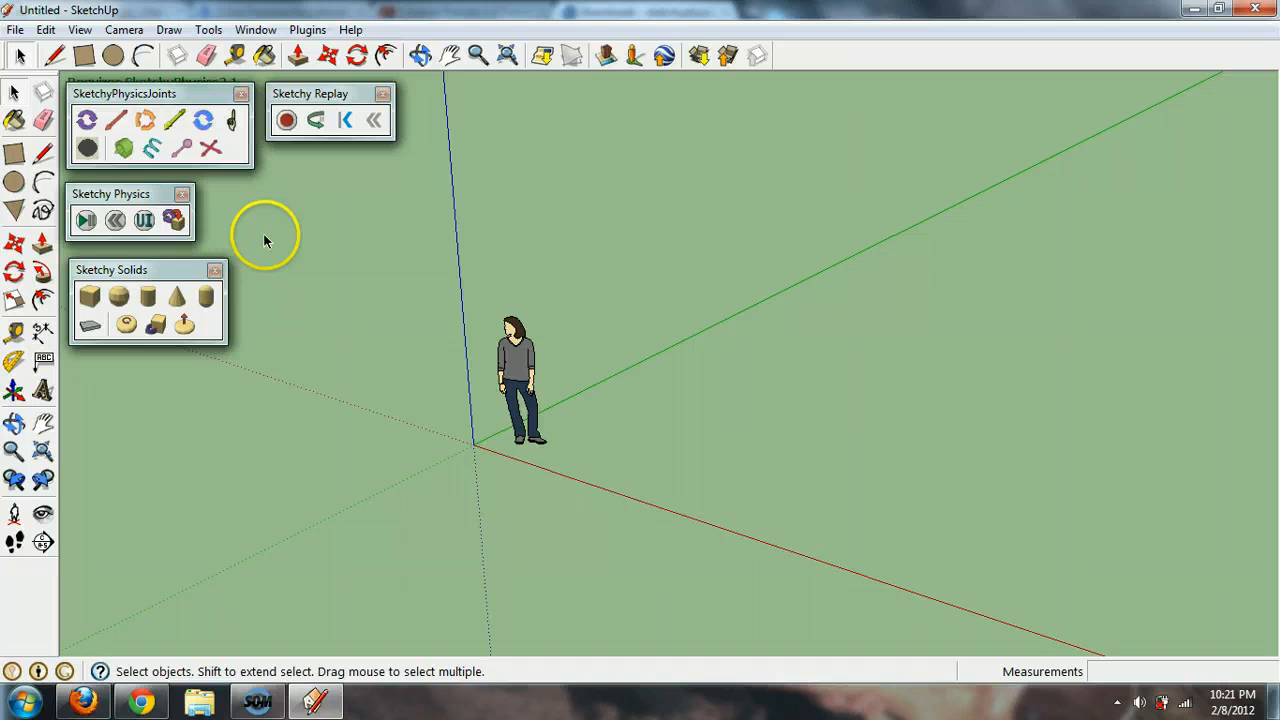
{"action": "mouse_move", "coordinate": [172, 240]}
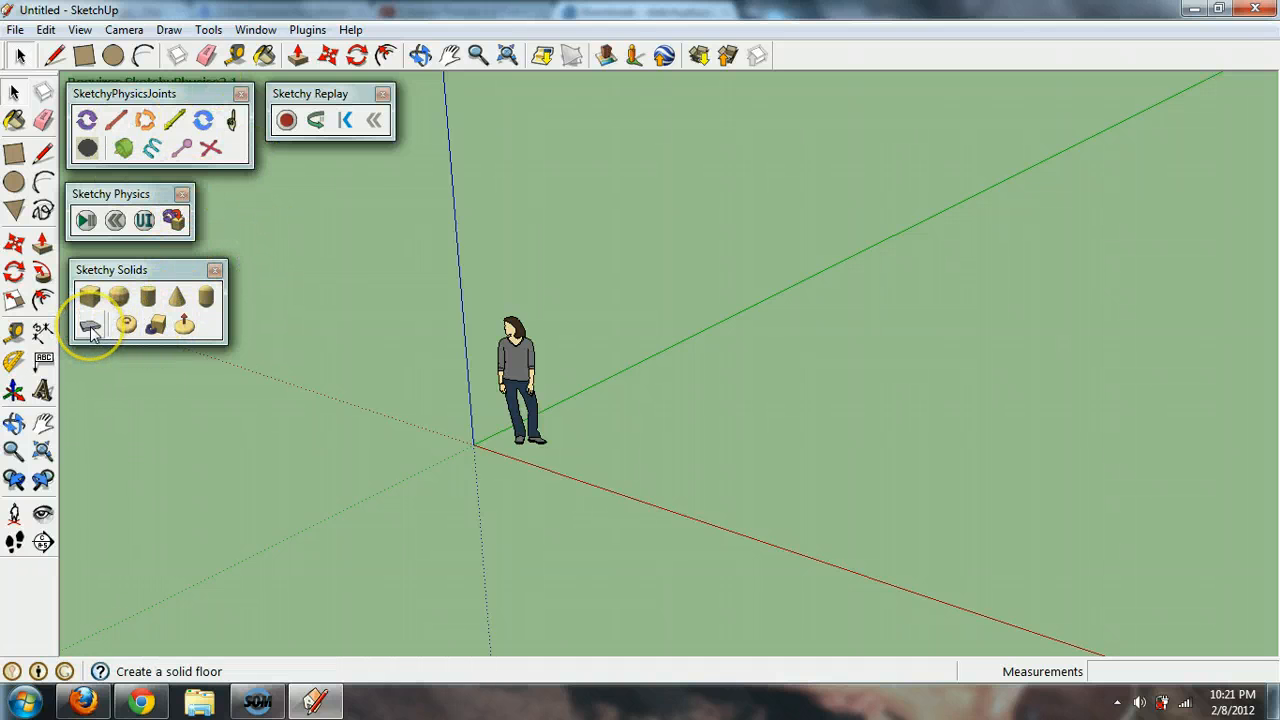
Create a solid physics floor, remove the person figure, and draw a solid box on it
{"action": "left_click", "coordinate": [92, 322]}
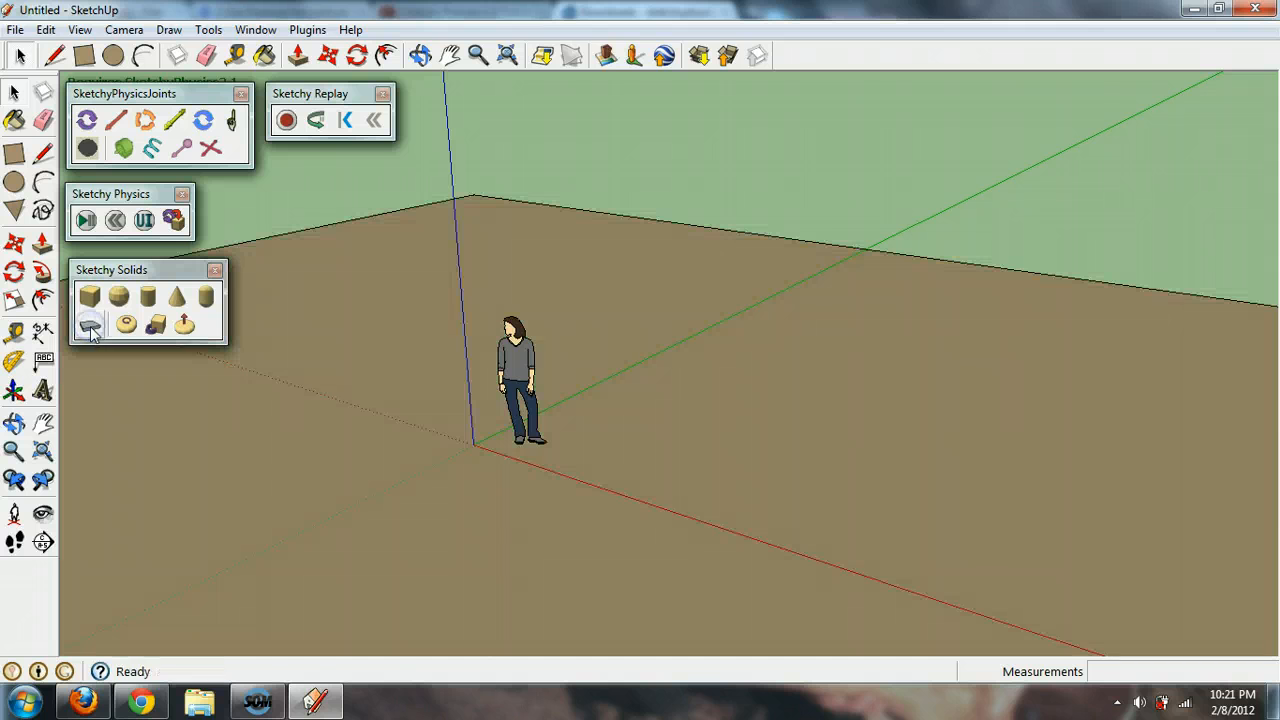
{"action": "left_click", "coordinate": [516, 390]}
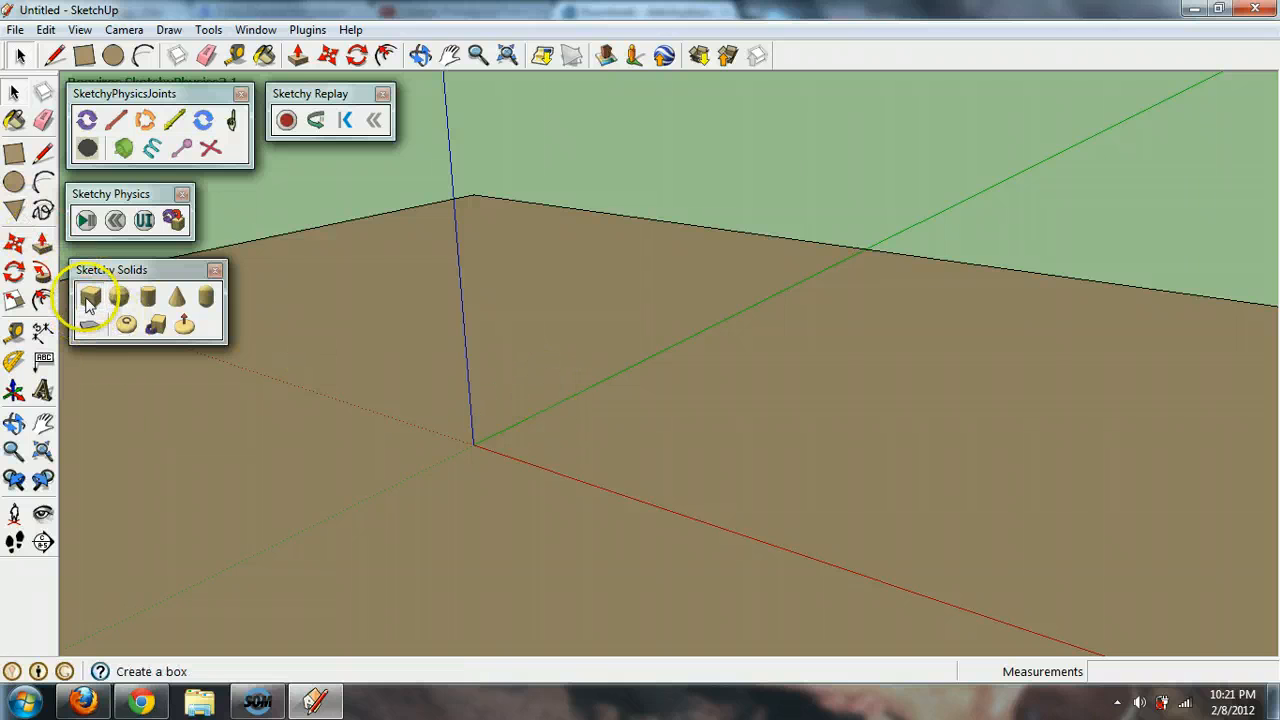
{"action": "left_click", "coordinate": [92, 300]}
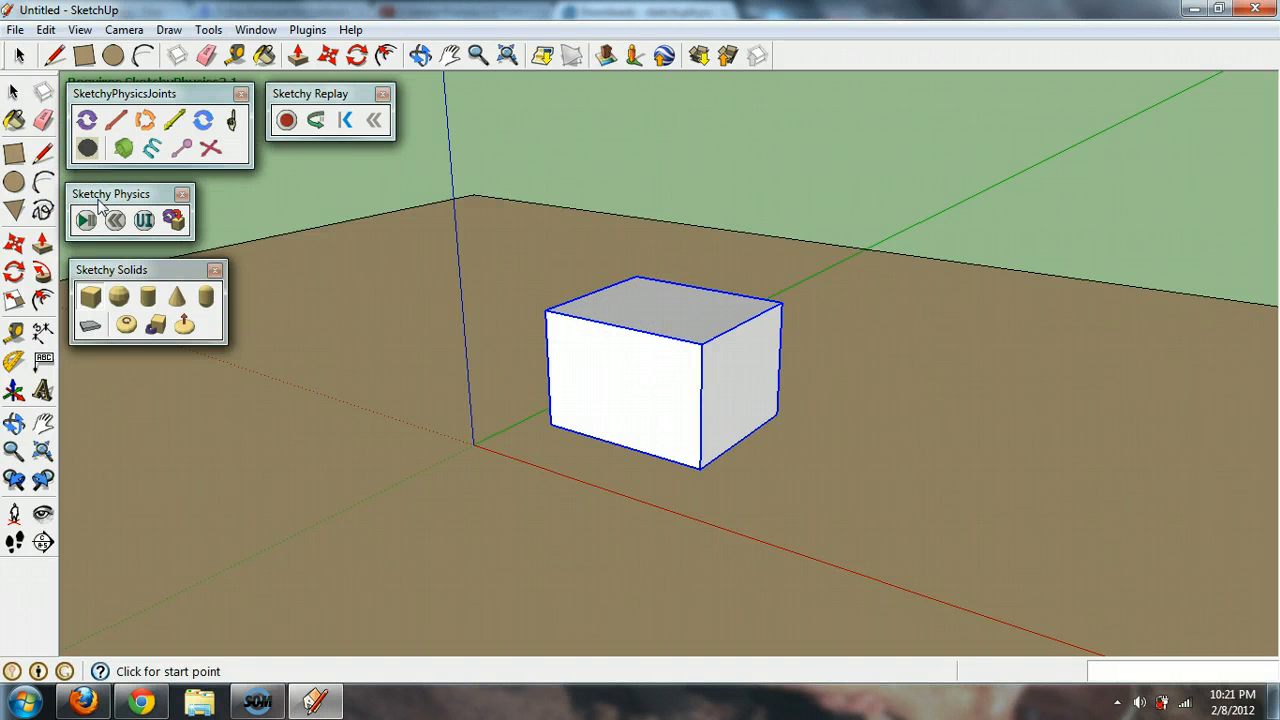
Run the simulation, push the box and an added sphere around, reset and rerun, then stop it
{"action": "left_click", "coordinate": [84, 218]}
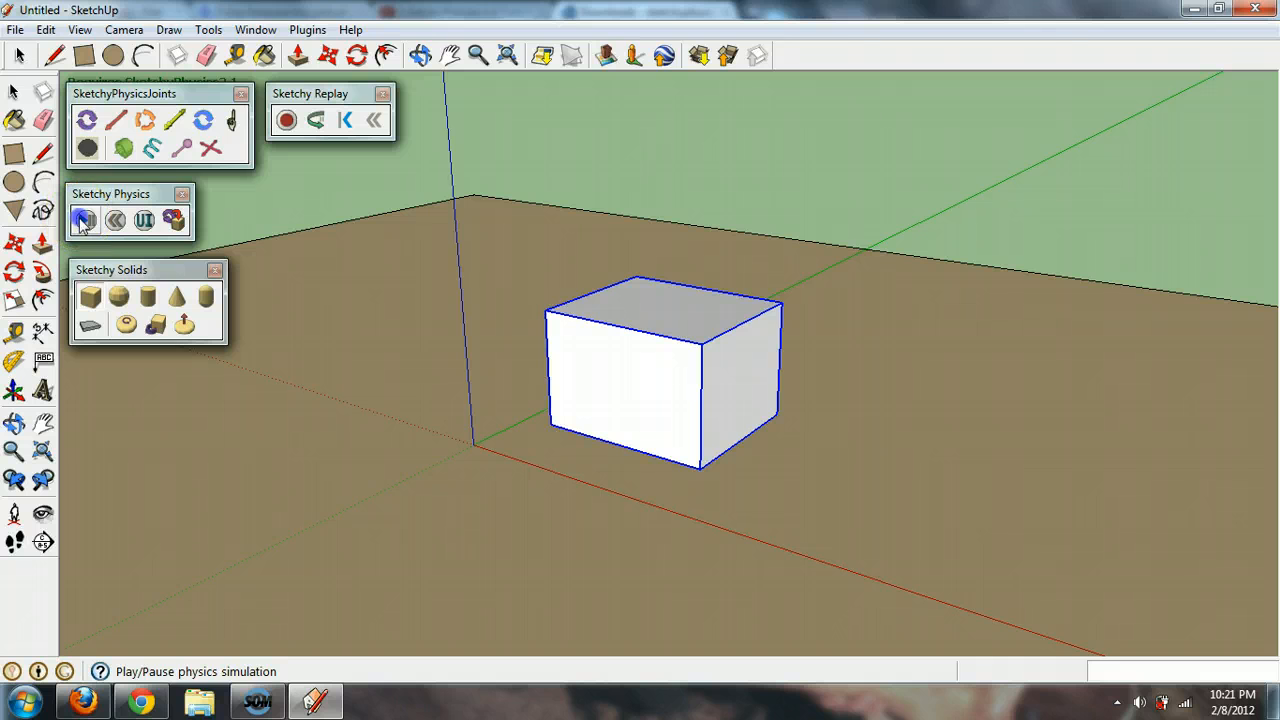
{"action": "left_click", "coordinate": [86, 218]}
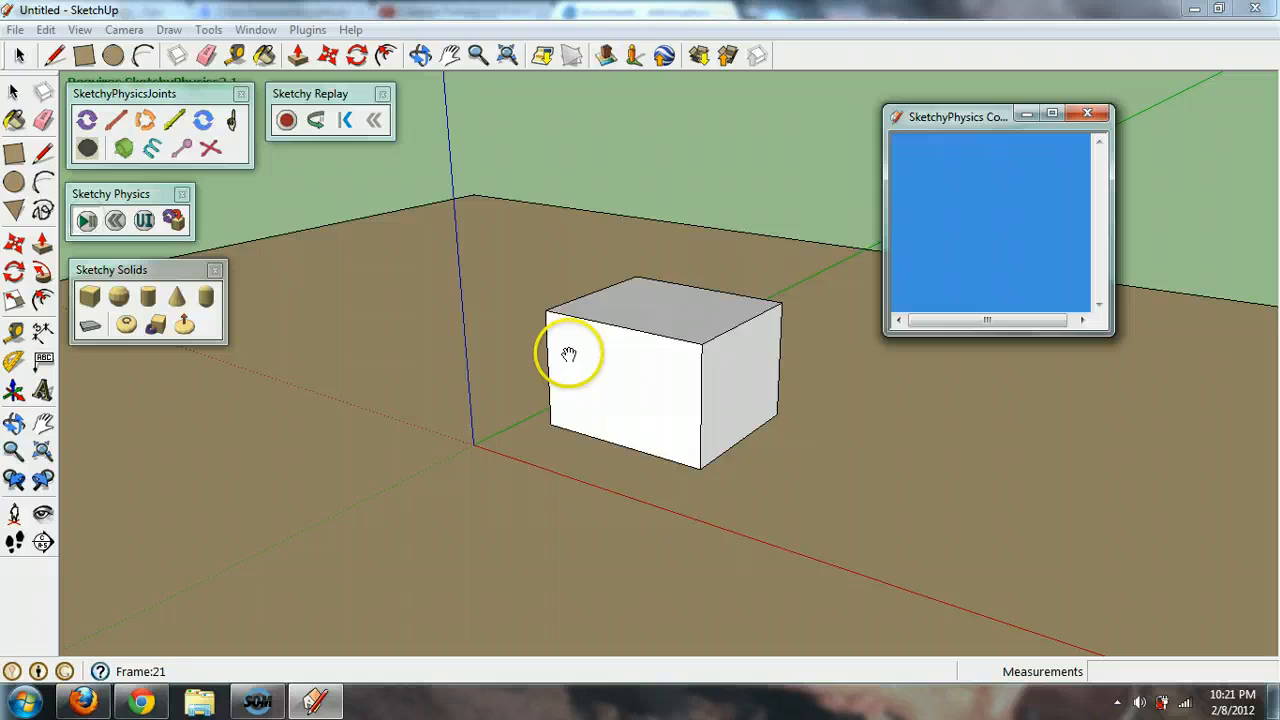
{"action": "left_click", "coordinate": [86, 220]}
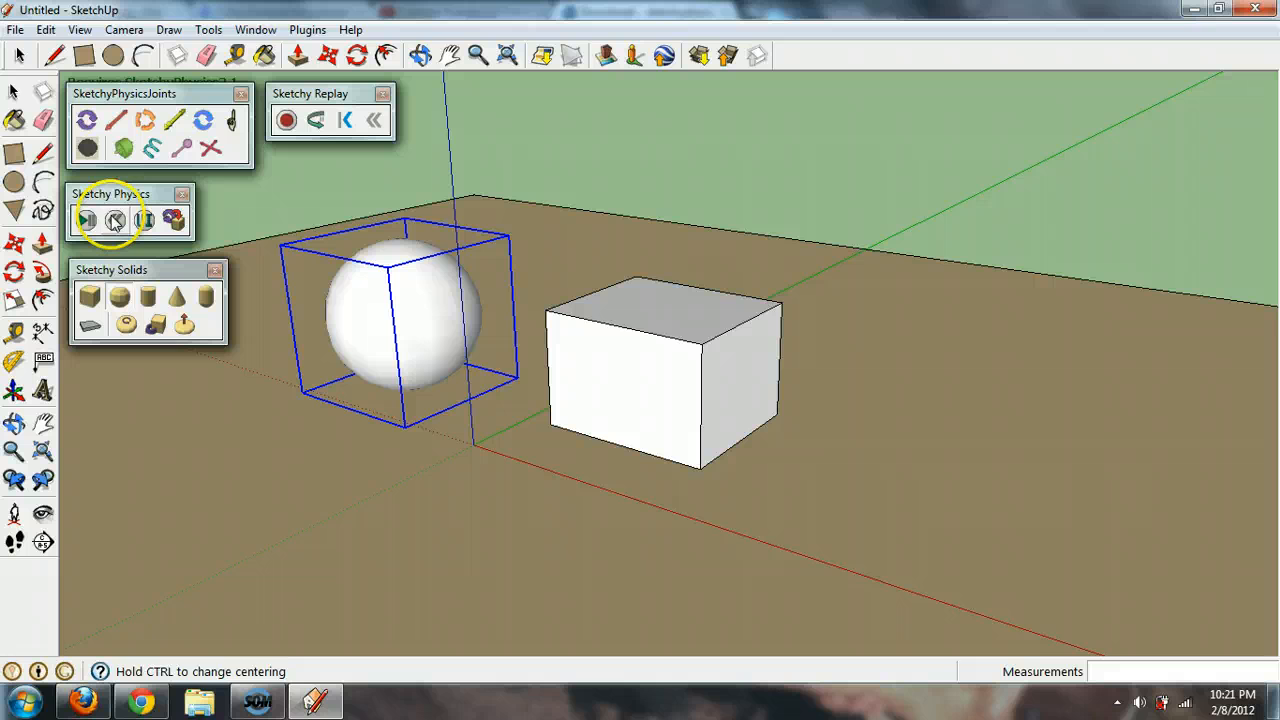
{"action": "left_click", "coordinate": [88, 218]}
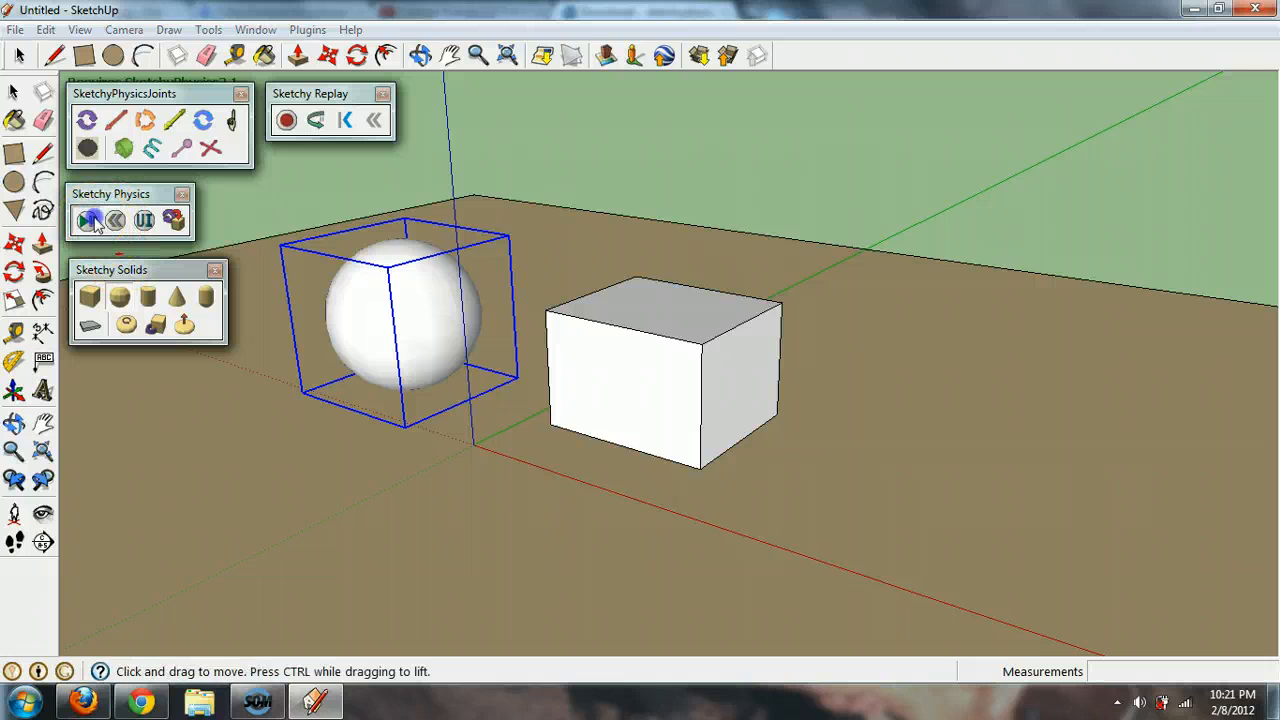
{"action": "left_click", "coordinate": [88, 218]}
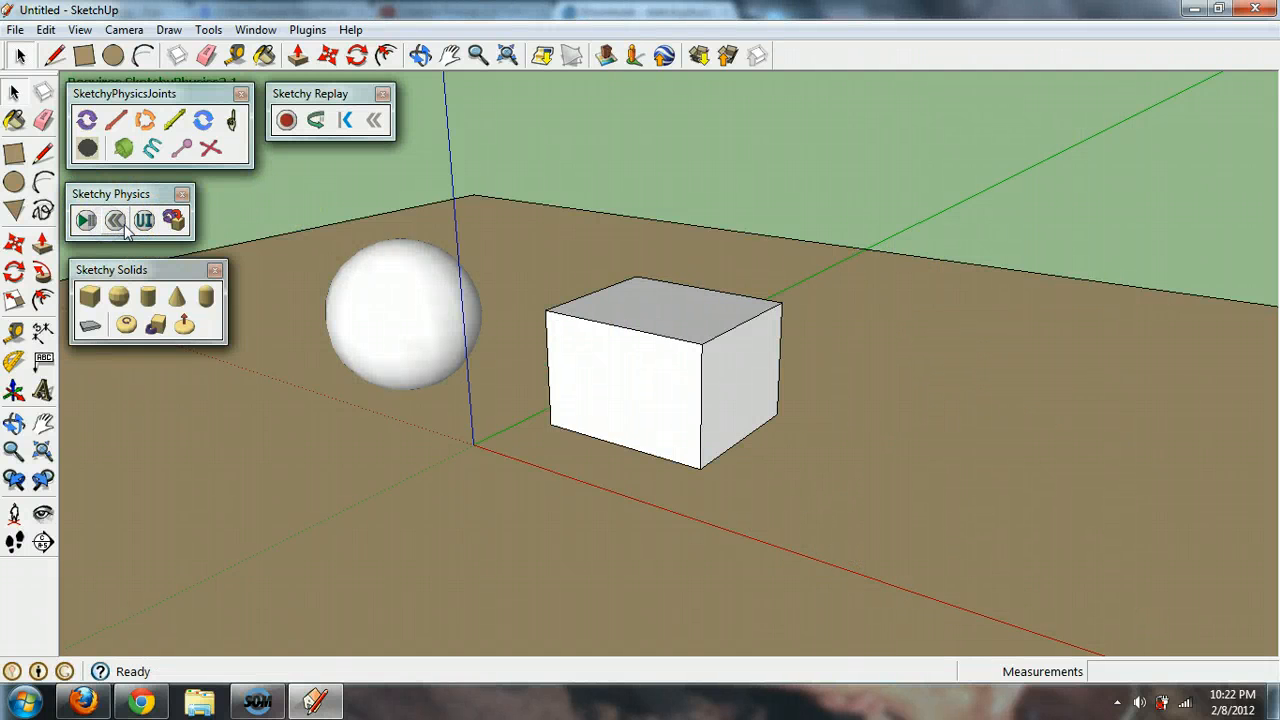
{"action": "left_click", "coordinate": [84, 218]}
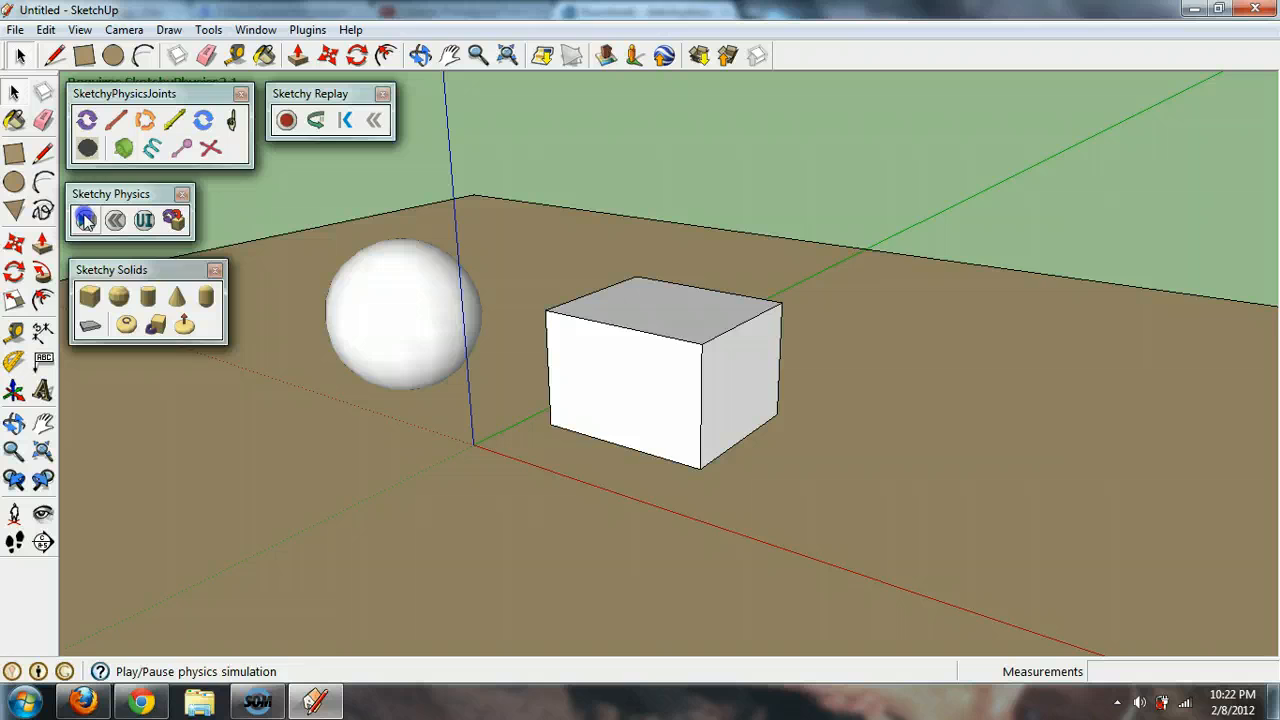
{"action": "left_click", "coordinate": [88, 218]}
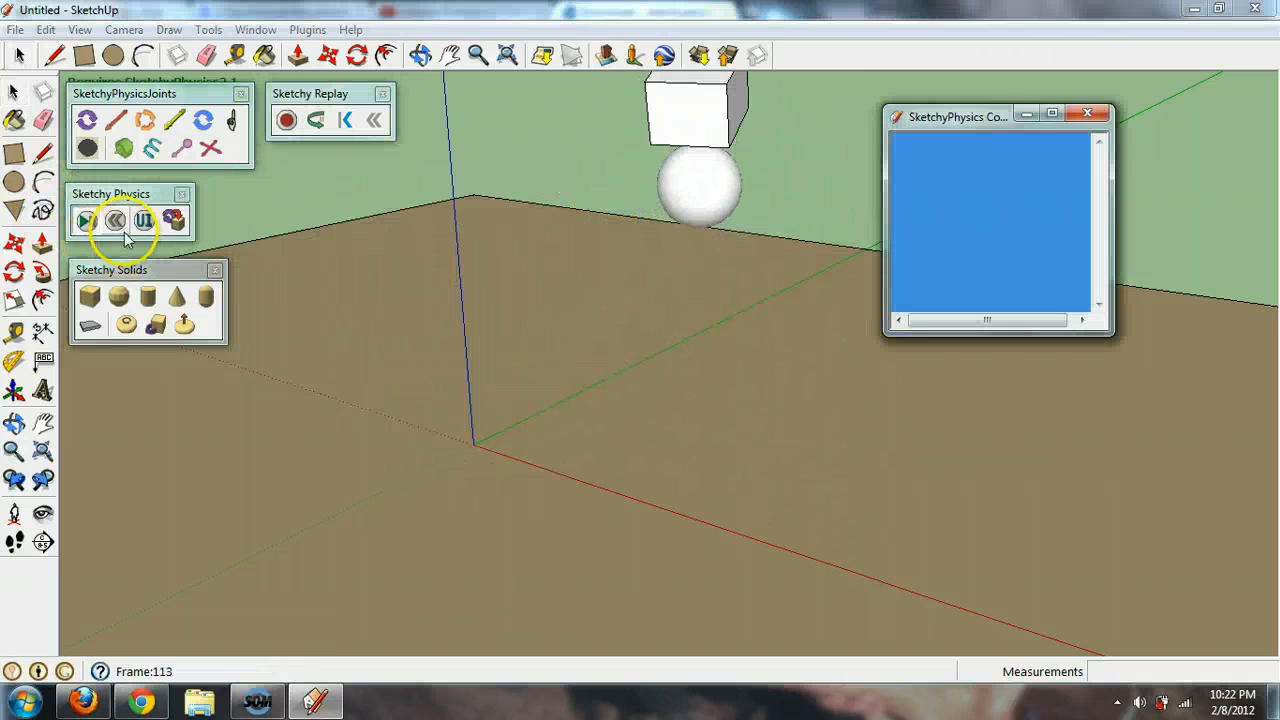
{"action": "left_click", "coordinate": [116, 220]}
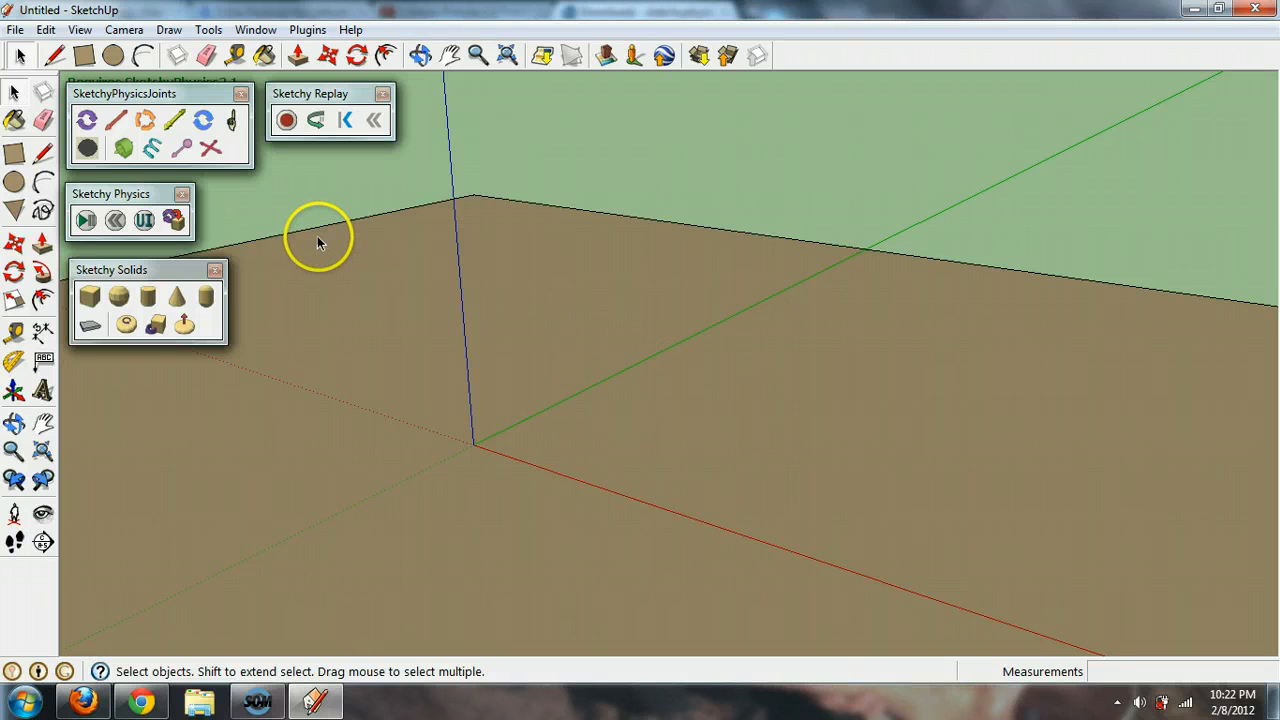
{"action": "mouse_move", "coordinate": [100, 130]}
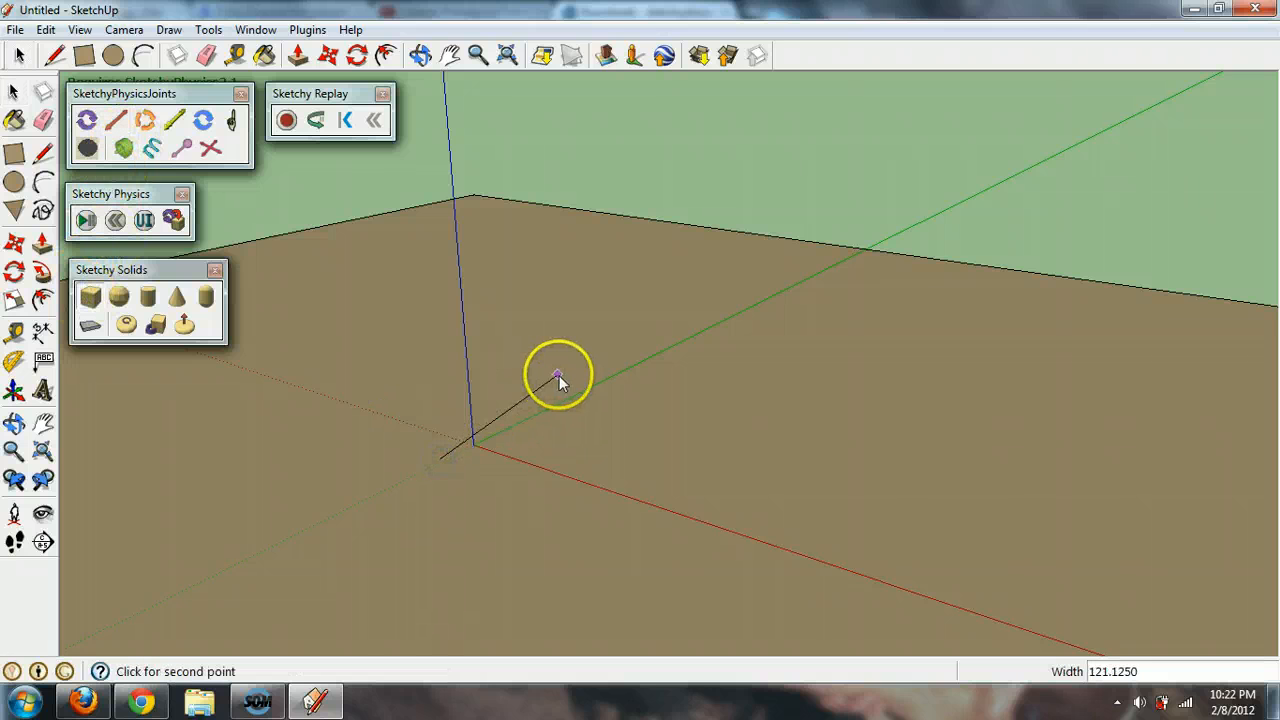
Size the large box and attach a joint to the sphere on its side
{"action": "left_click", "coordinate": [558, 376]}
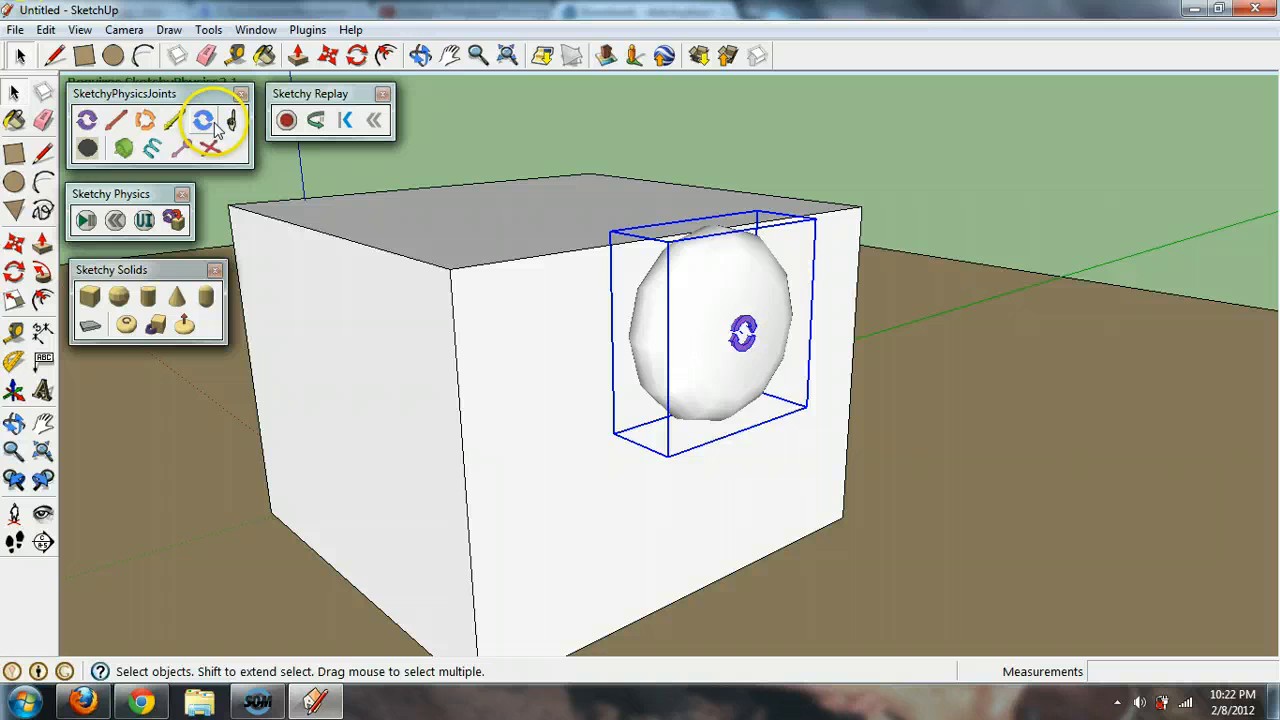
{"action": "left_click", "coordinate": [96, 220]}
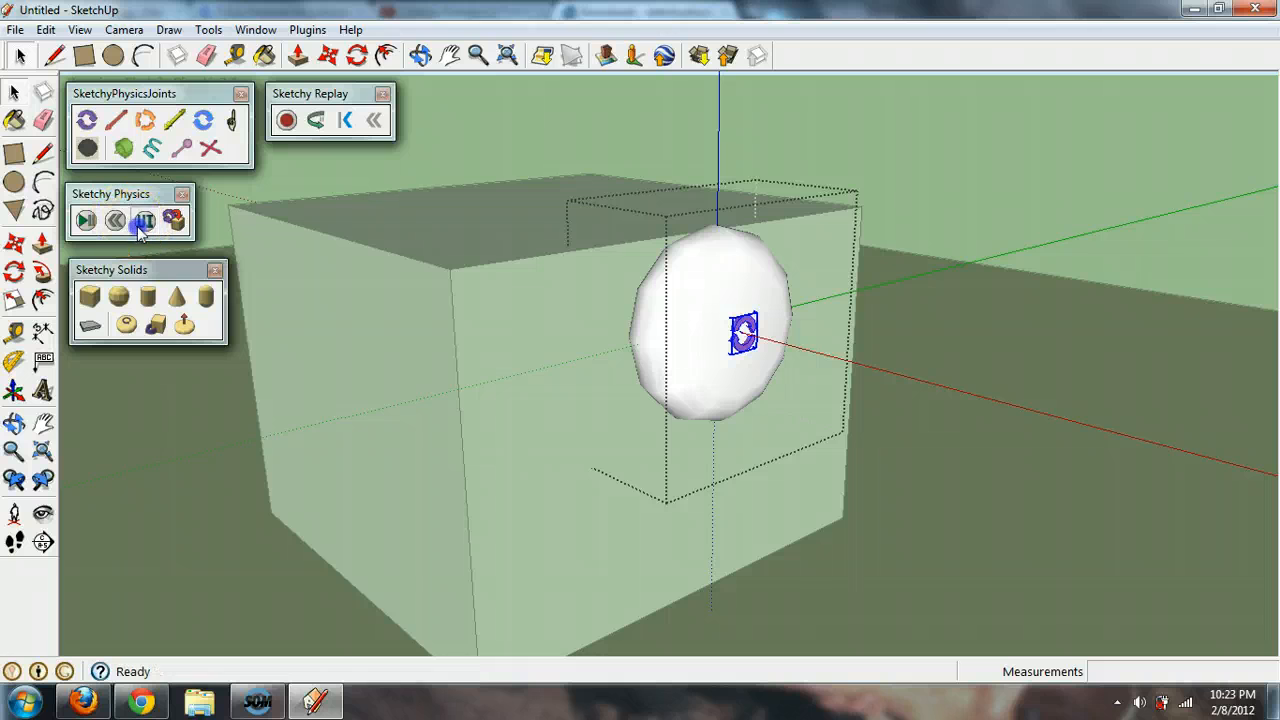
Pause, set the hinge's accel to 5 in the Inspector, run the simulation and reset it
{"action": "left_click", "coordinate": [144, 220]}
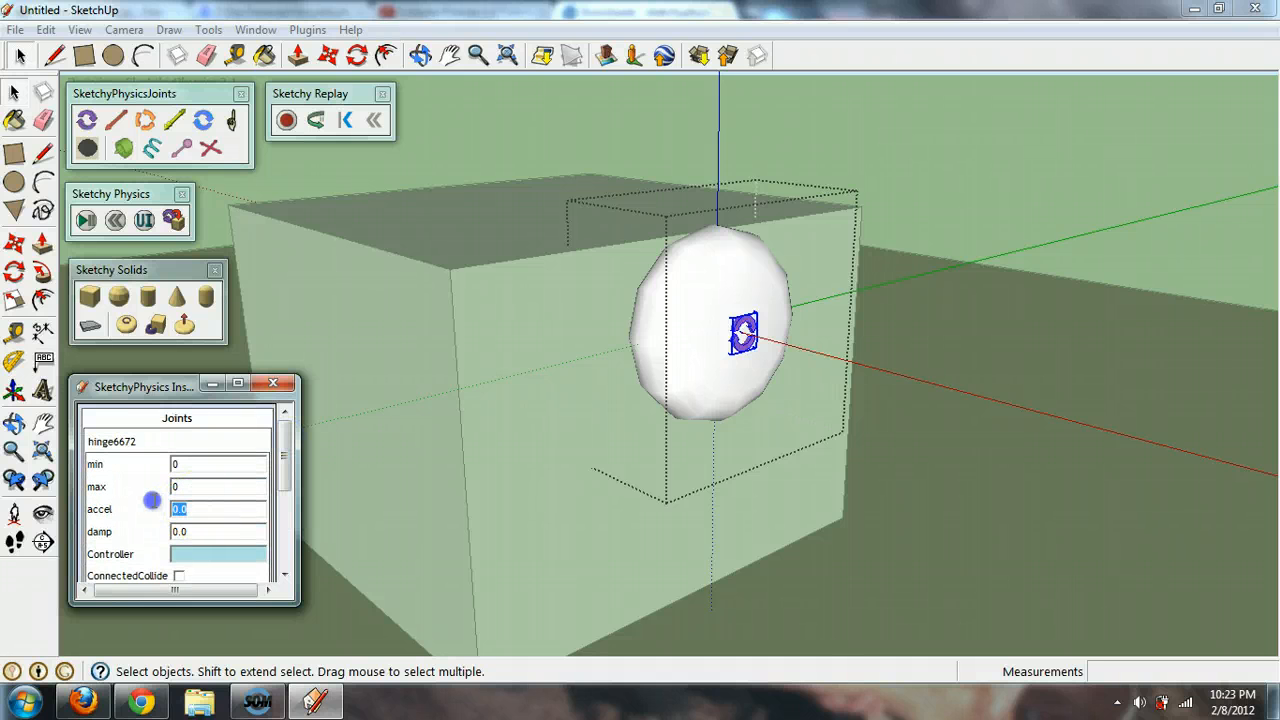
{"action": "type", "text": "5"}
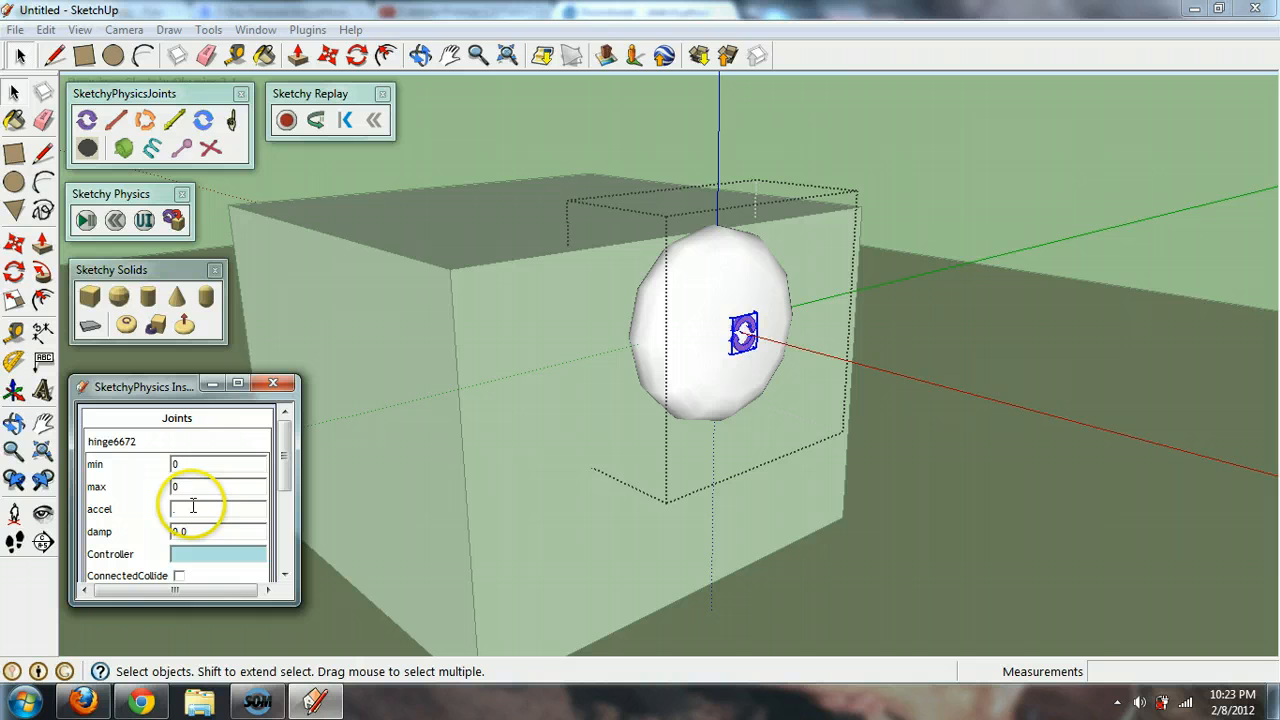
{"action": "type", "text": "5"}
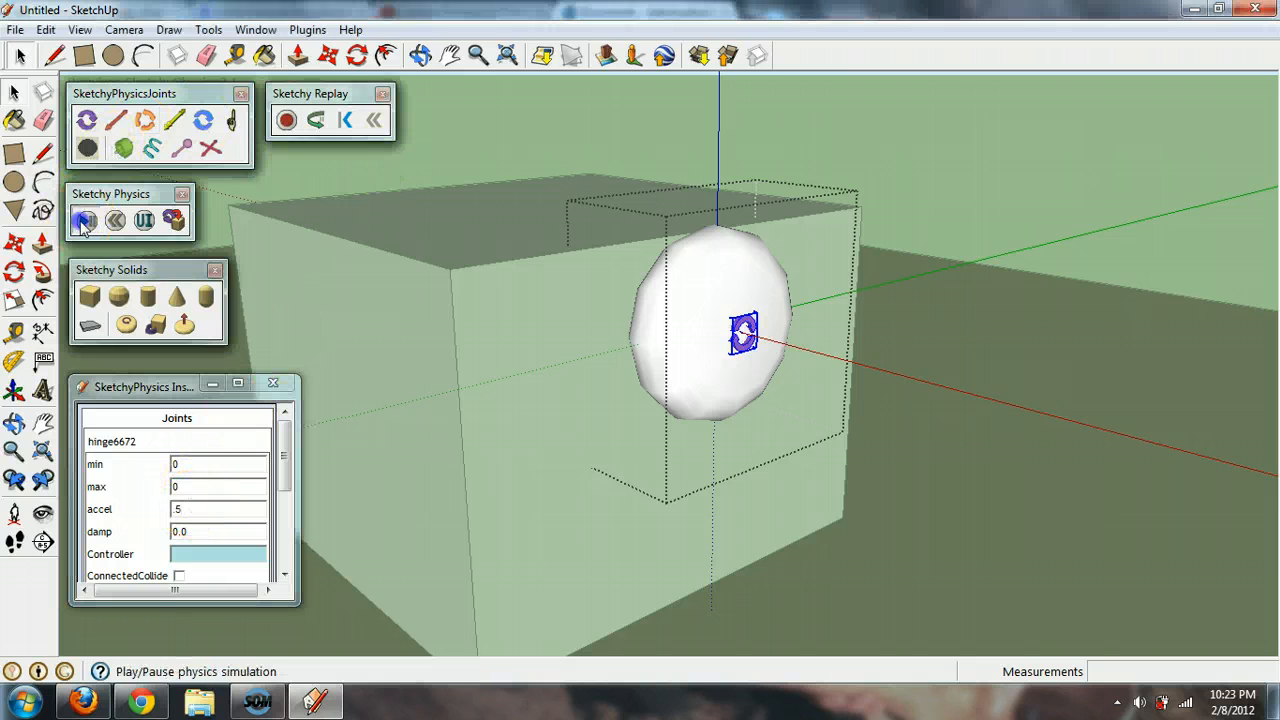
{"action": "left_click", "coordinate": [84, 220]}
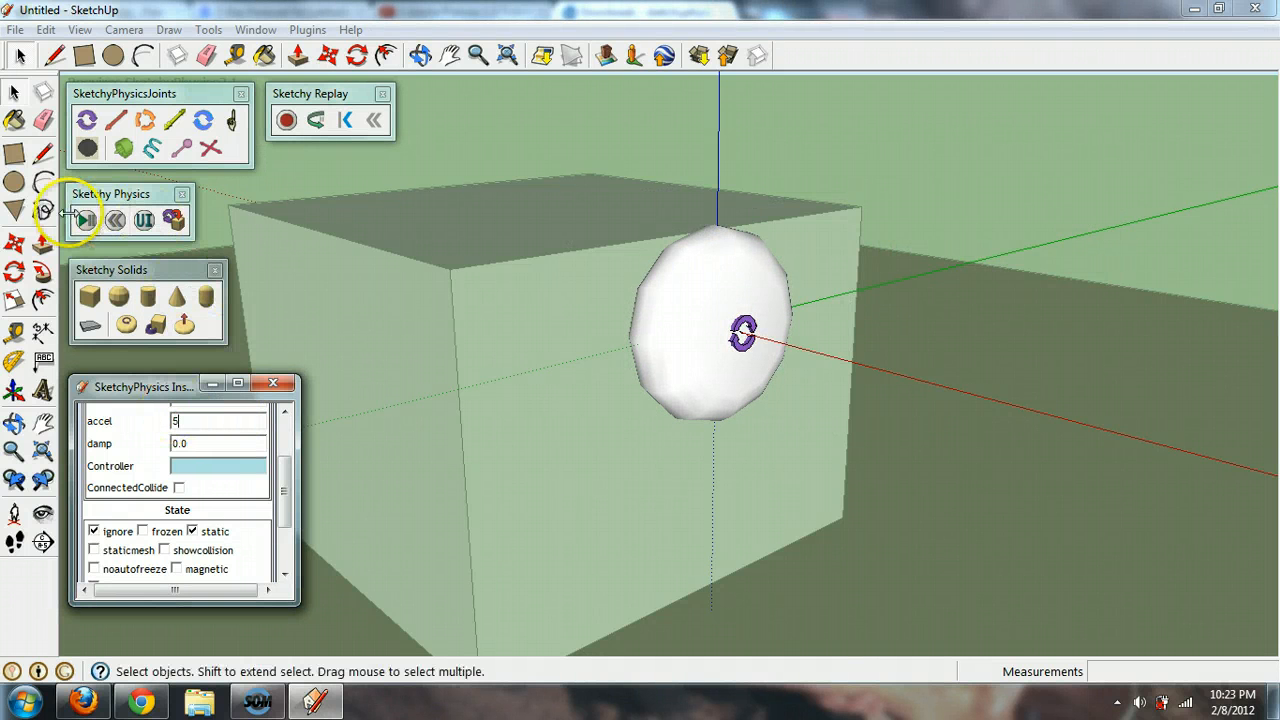
{"action": "left_click", "coordinate": [84, 220]}
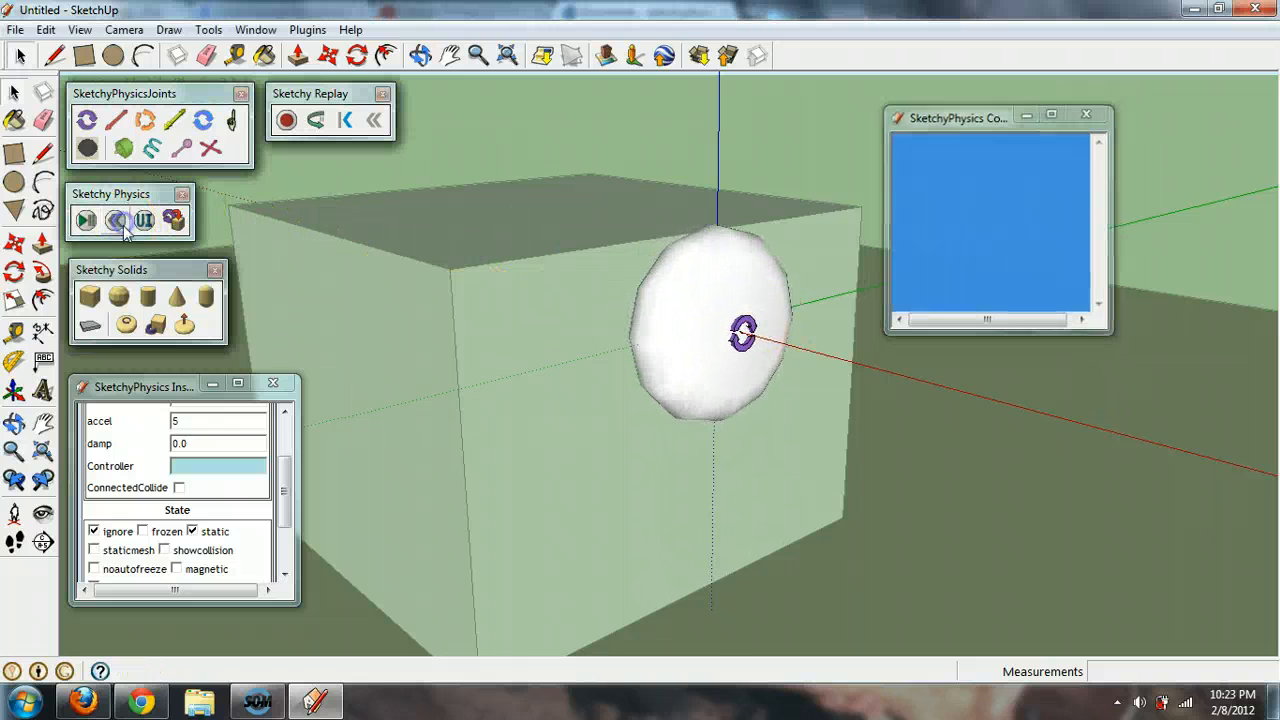
{"action": "left_click", "coordinate": [116, 218]}
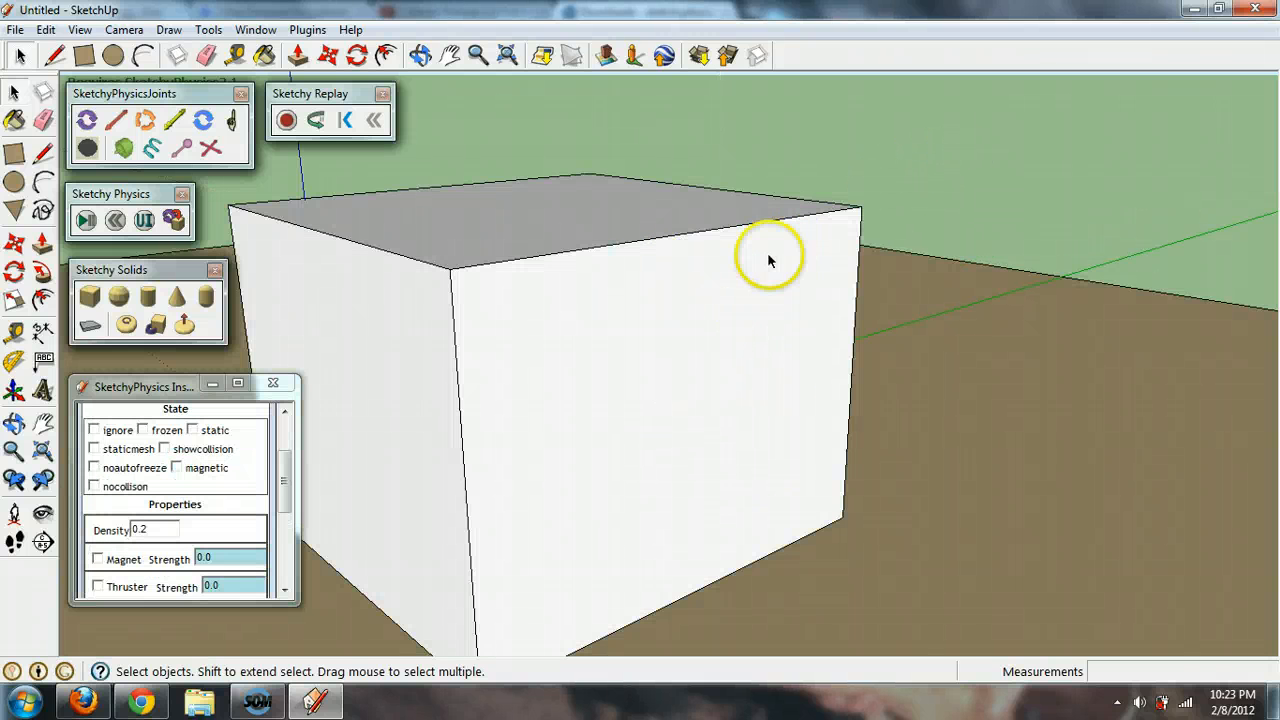
{"action": "mouse_move", "coordinate": [108, 308]}
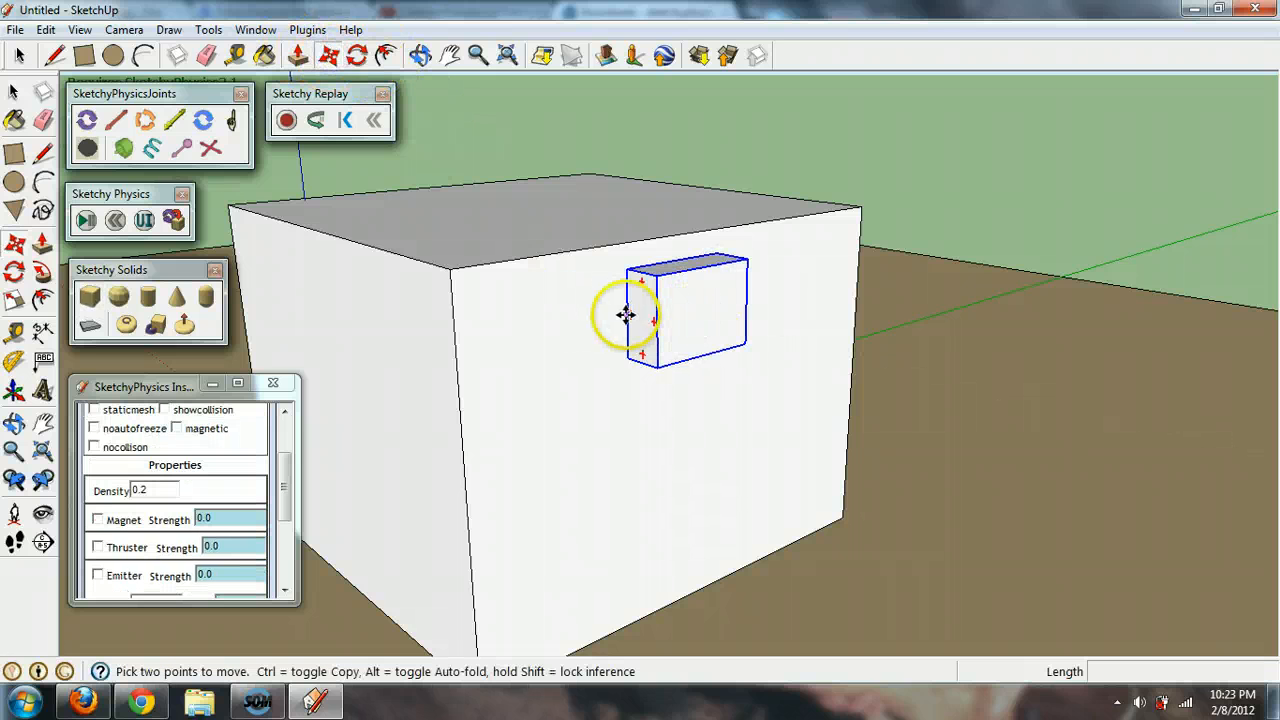
Drag the small hinged box onto the large box's front face
{"action": "left_click_drag", "start_coordinate": [624, 316], "coordinate": [740, 320]}
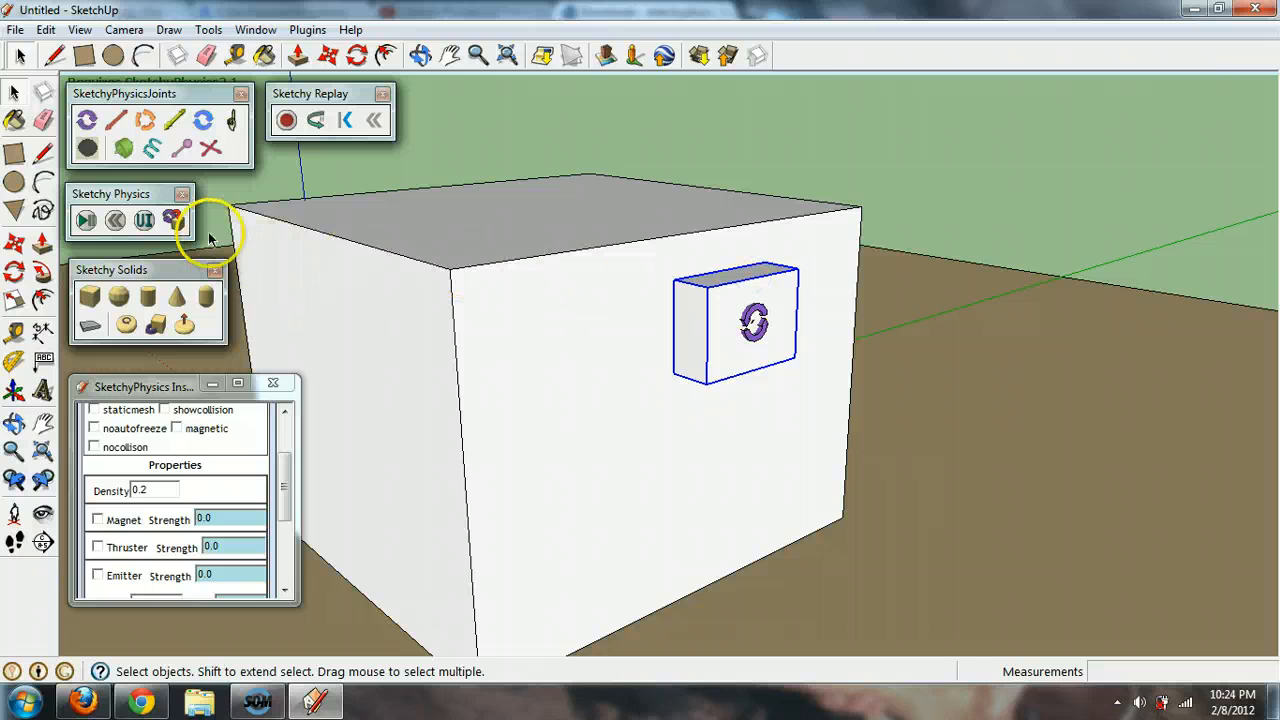
{"action": "mouse_move", "coordinate": [172, 218]}
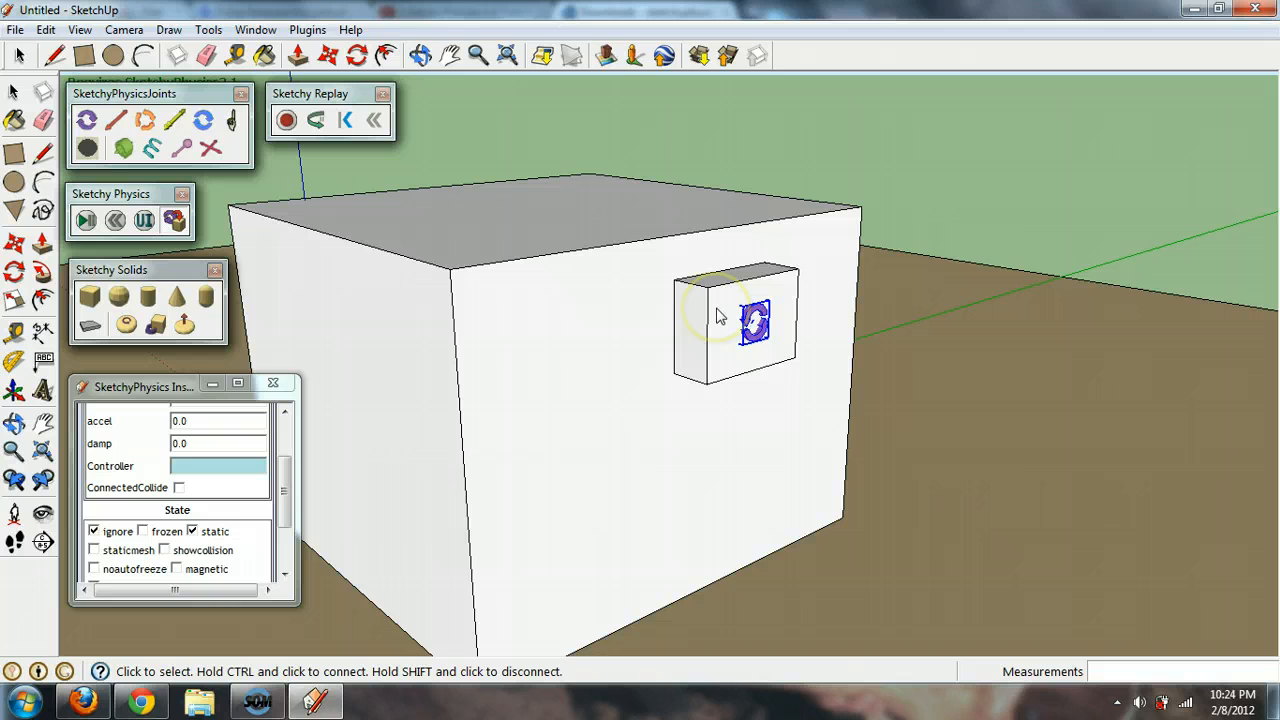
{"action": "mouse_move", "coordinate": [716, 284]}
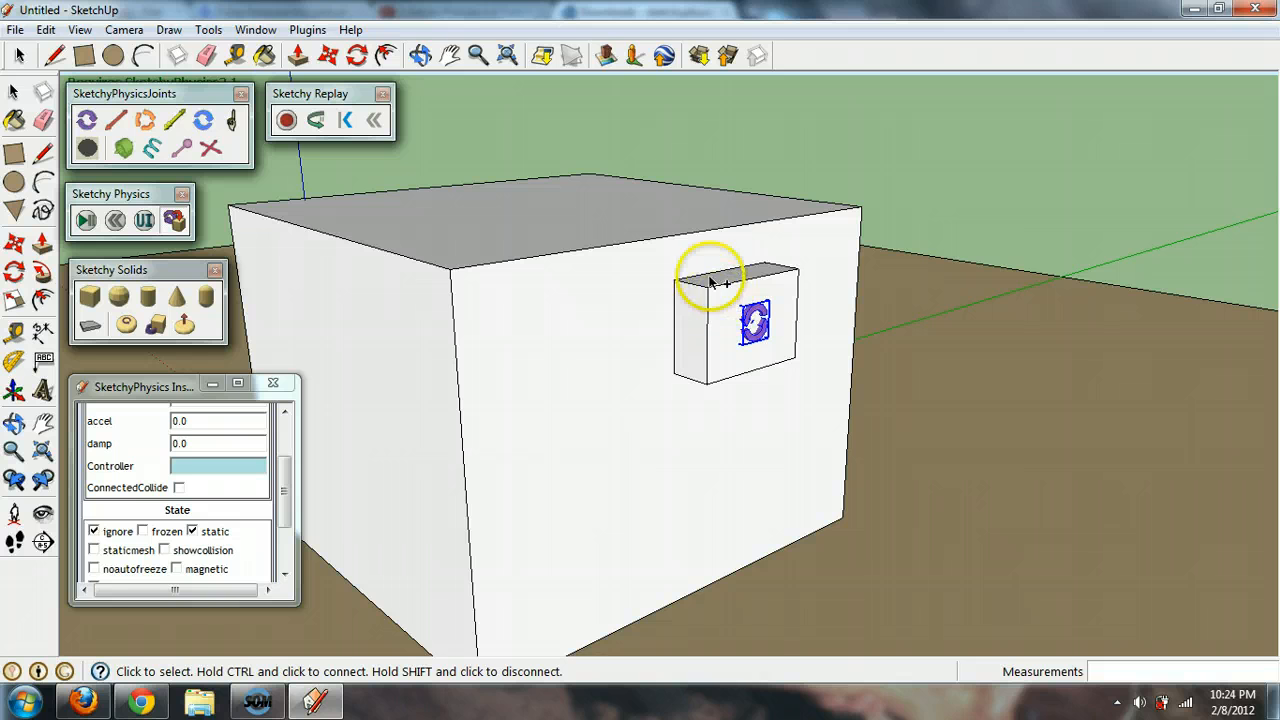
{"action": "mouse_move", "coordinate": [724, 310]}
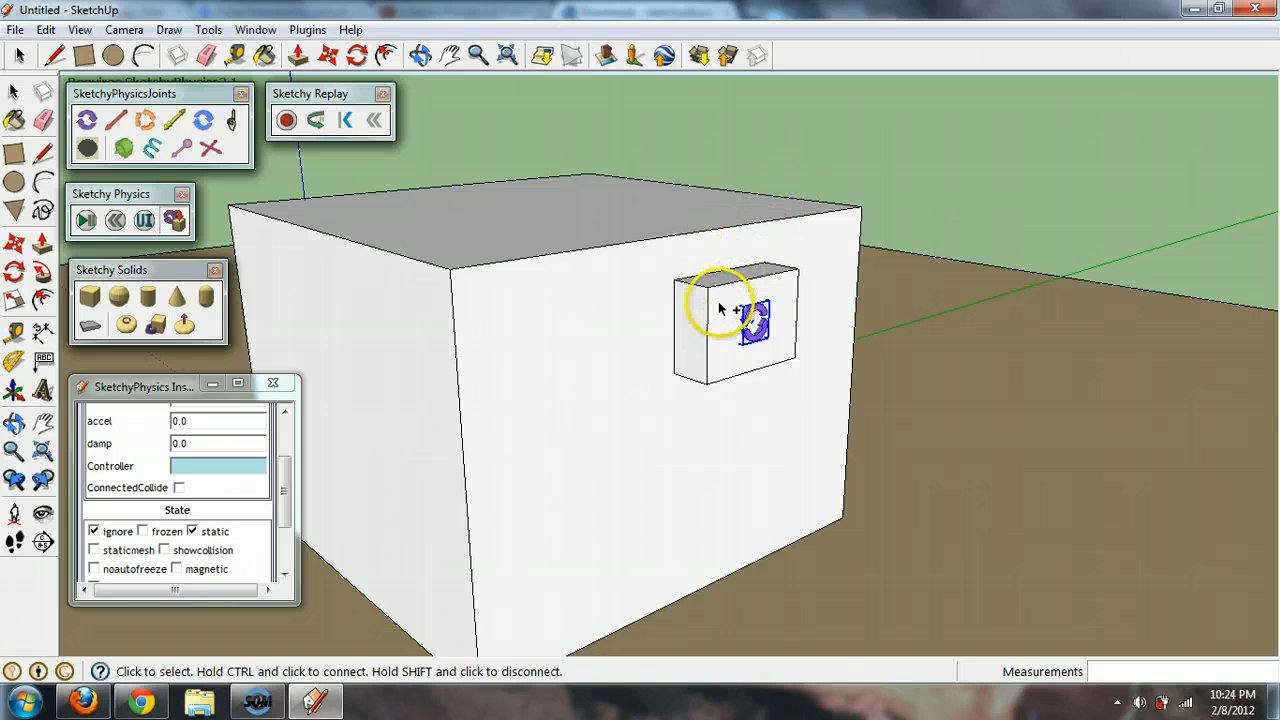
Connect the hinge to the small box and start the simulation so it rotates
{"action": "left_click", "coordinate": [88, 216]}
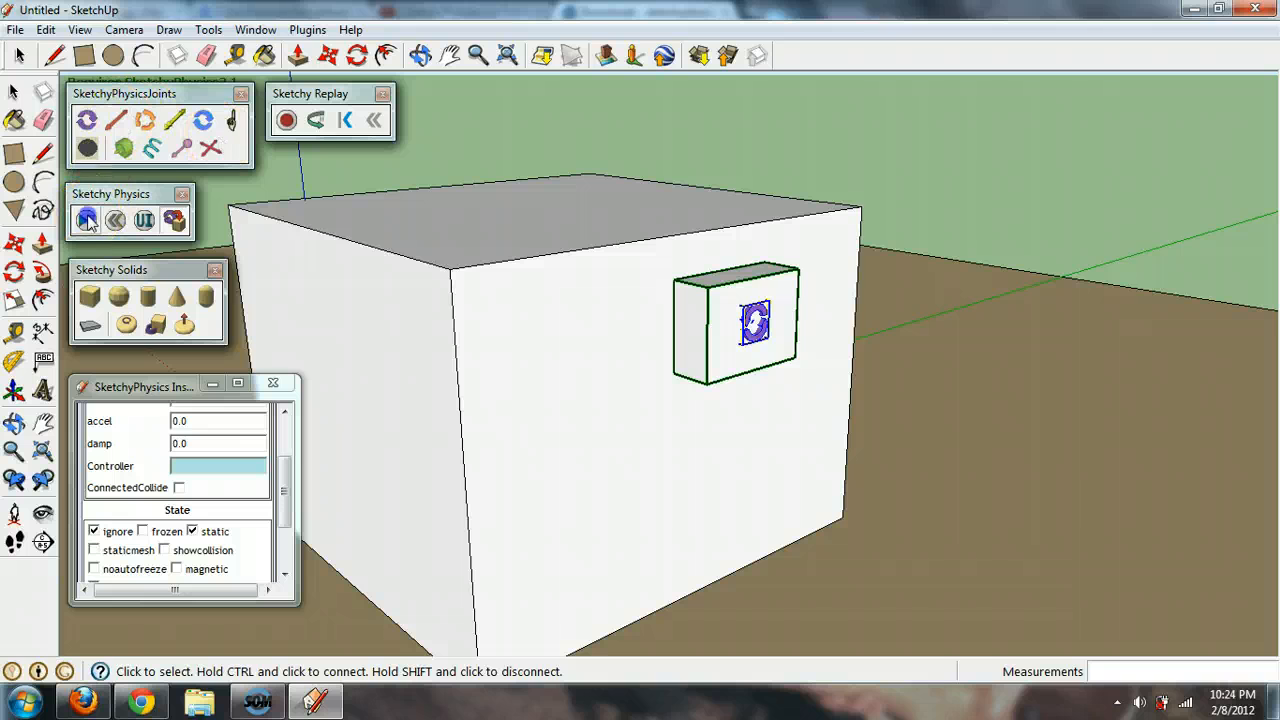
{"action": "left_click", "coordinate": [84, 220]}
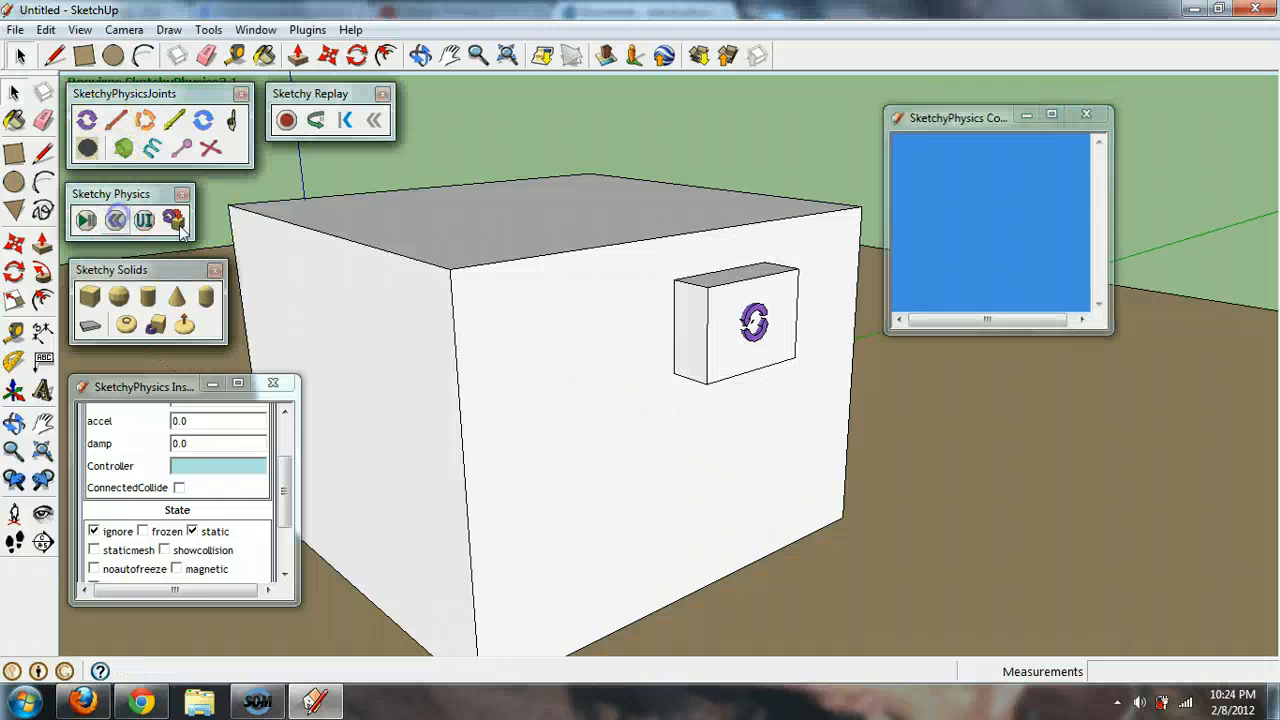
{"action": "right_click", "coordinate": [756, 330]}
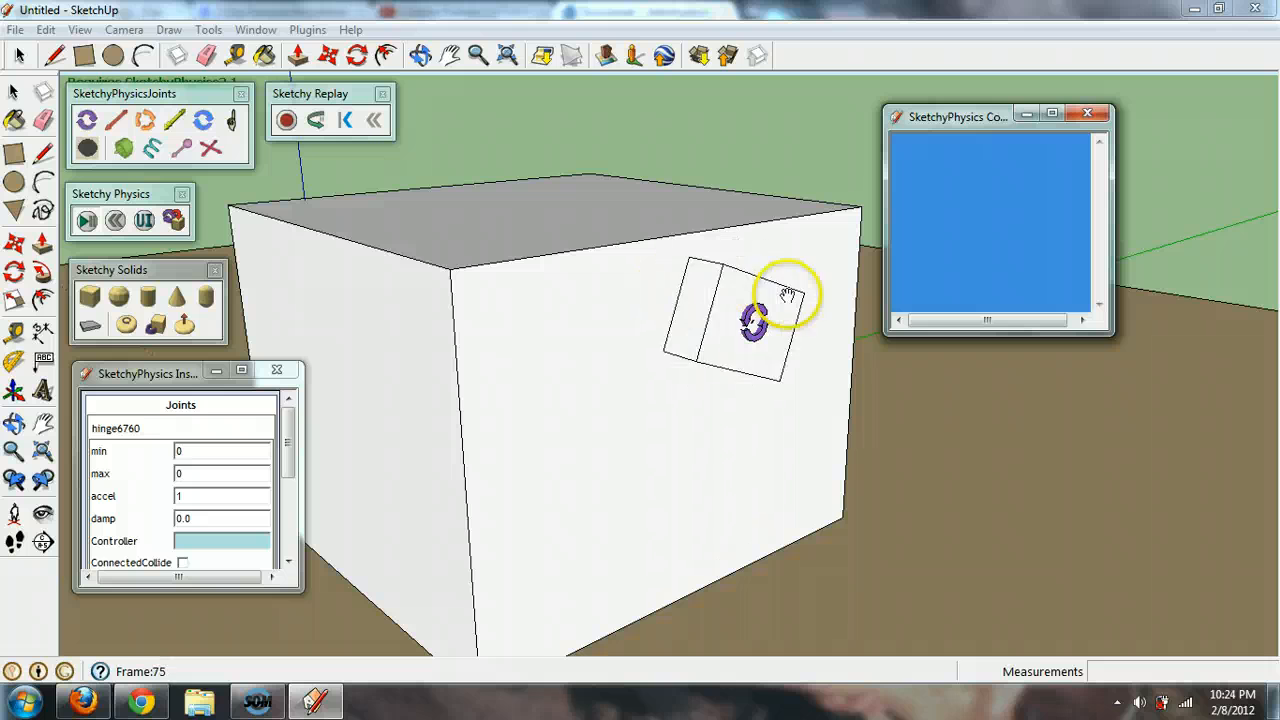
Stop and reset the simulation, explode the grouped box, and clear the selection
{"action": "left_click", "coordinate": [316, 120]}
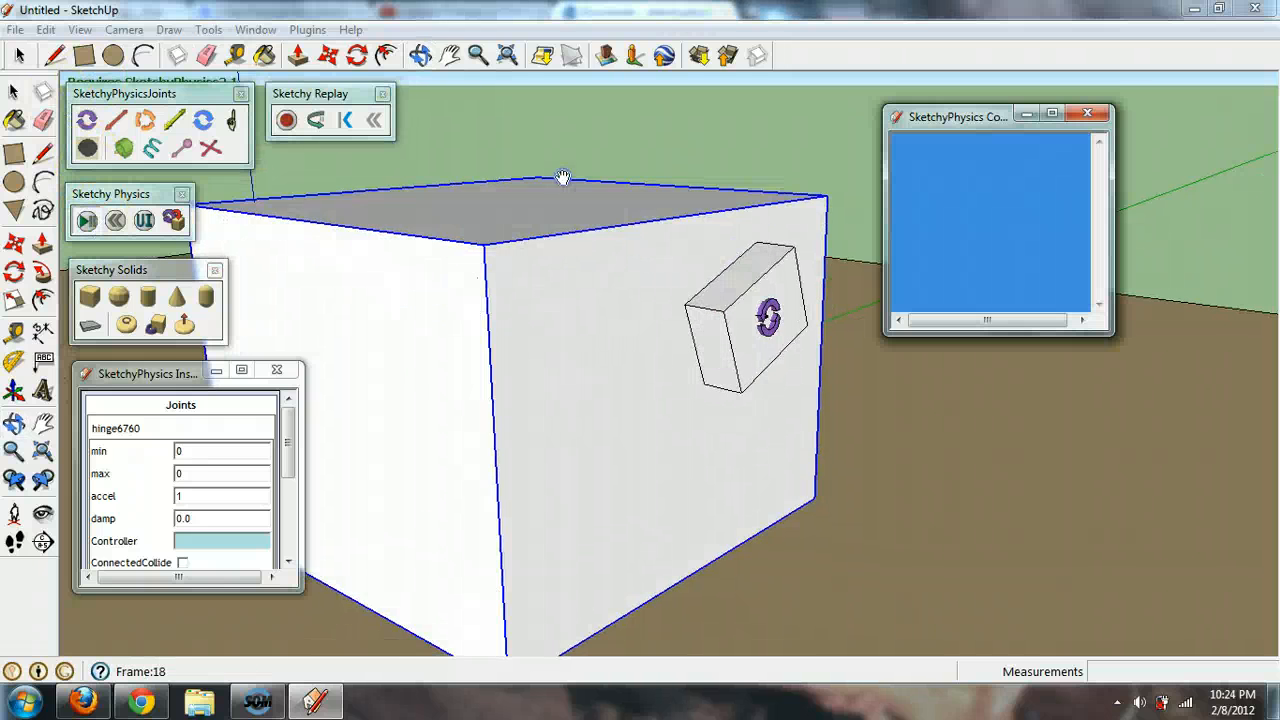
{"action": "left_click", "coordinate": [86, 220]}
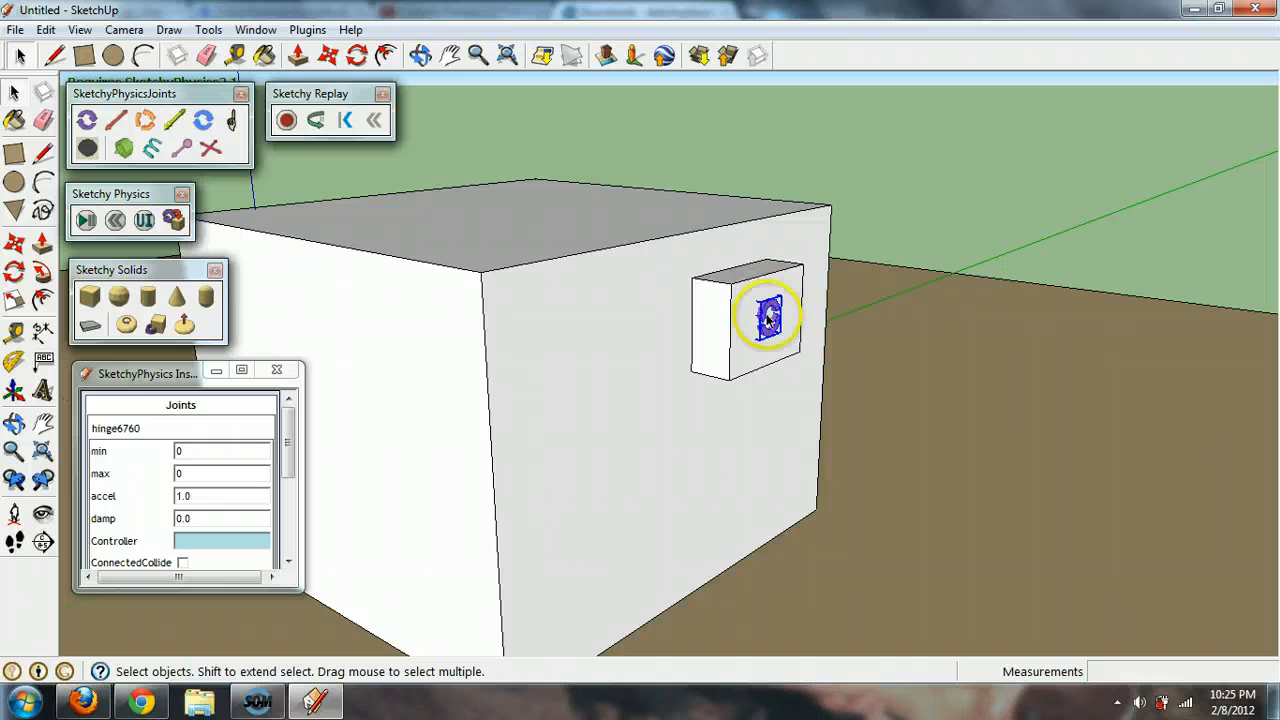
{"action": "mouse_move", "coordinate": [632, 304]}
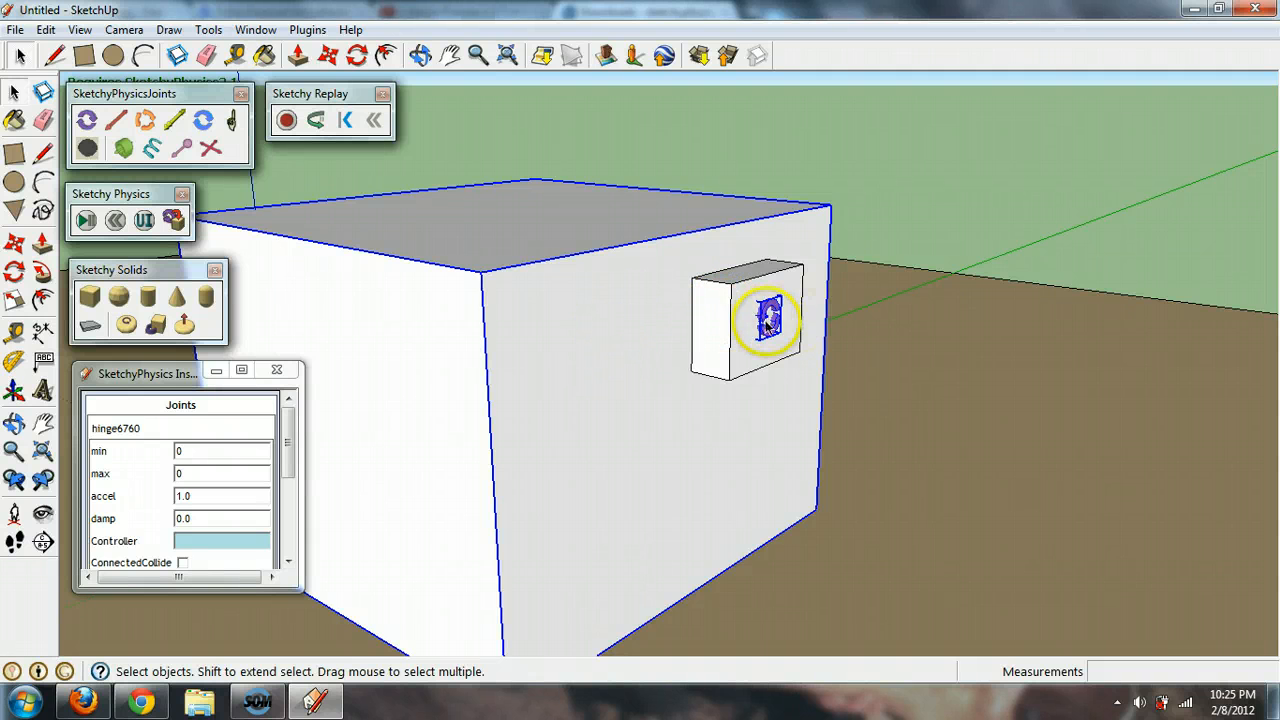
{"action": "right_click", "coordinate": [768, 320]}
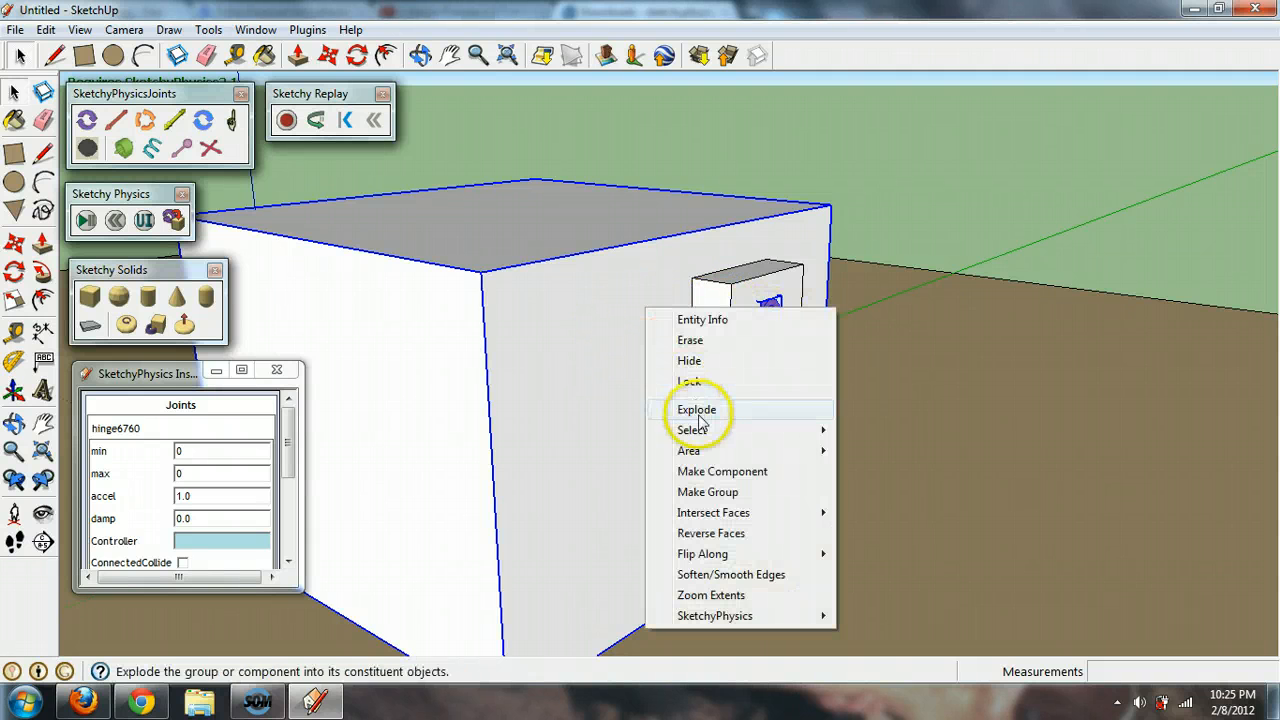
{"action": "left_click", "coordinate": [696, 408]}
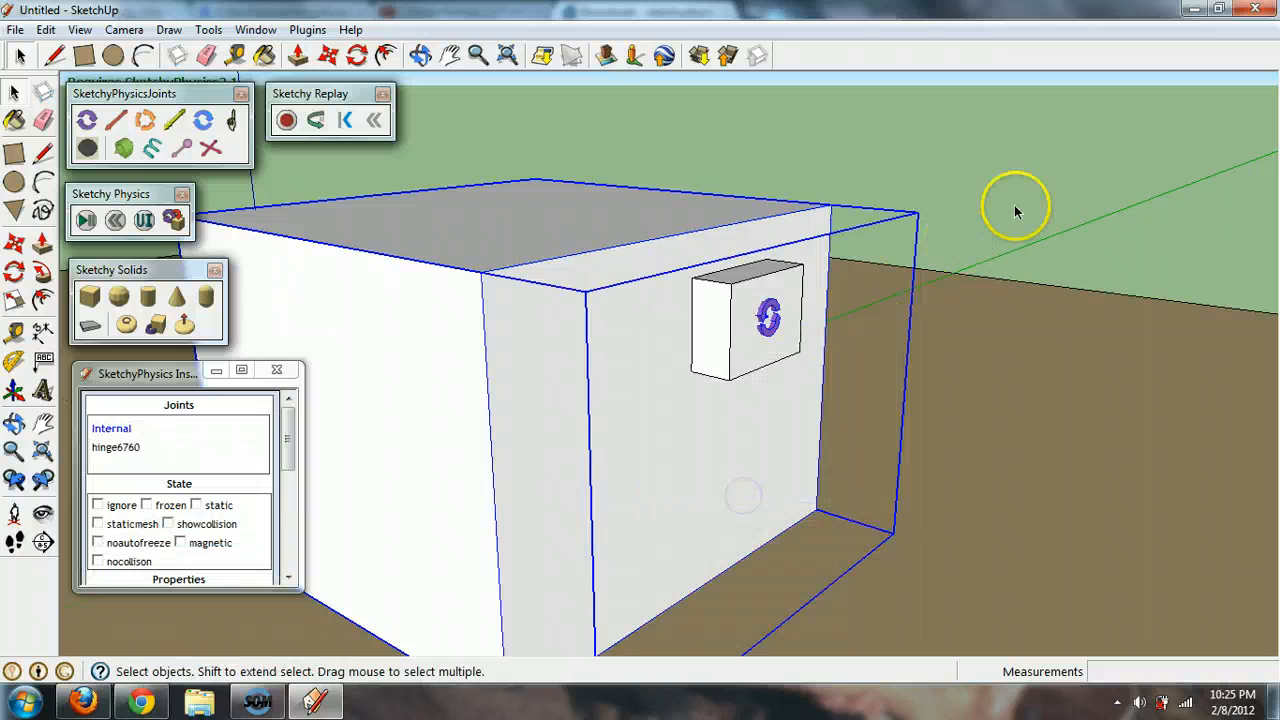
{"action": "left_click", "coordinate": [88, 218]}
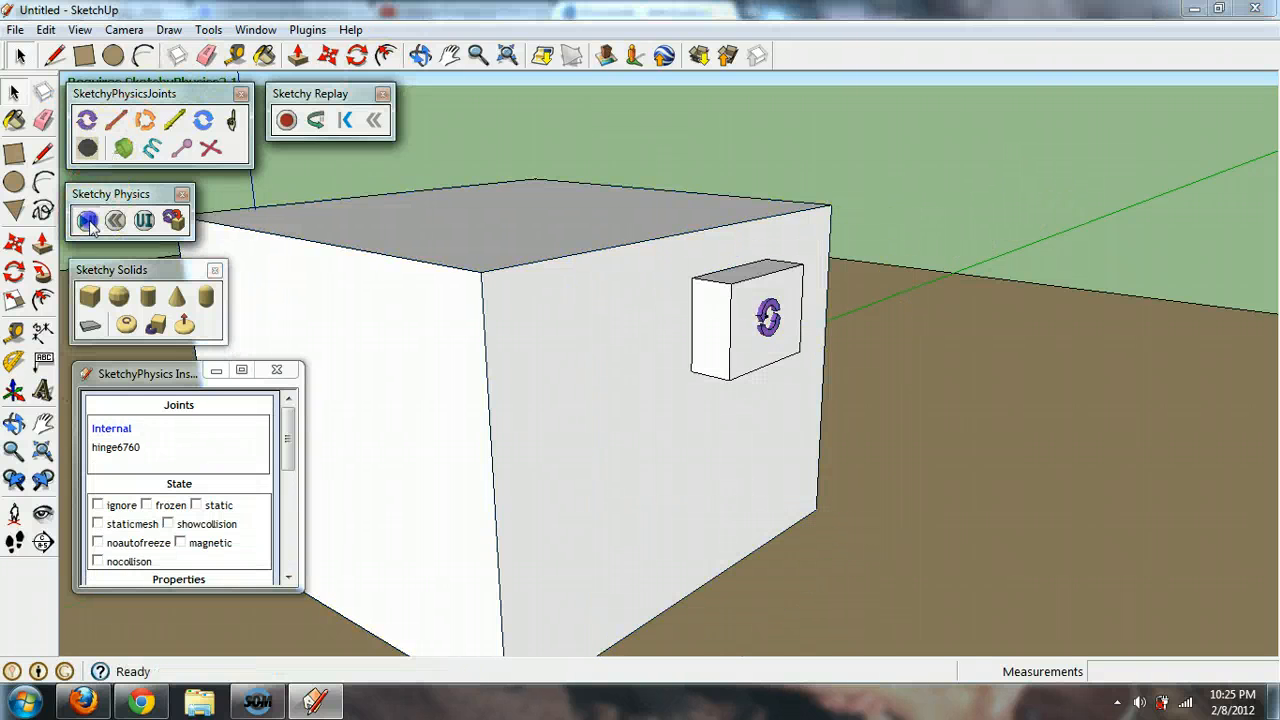
Rerun the simulation twice so the big box topples over with the hinged small box
{"action": "left_click", "coordinate": [88, 220]}
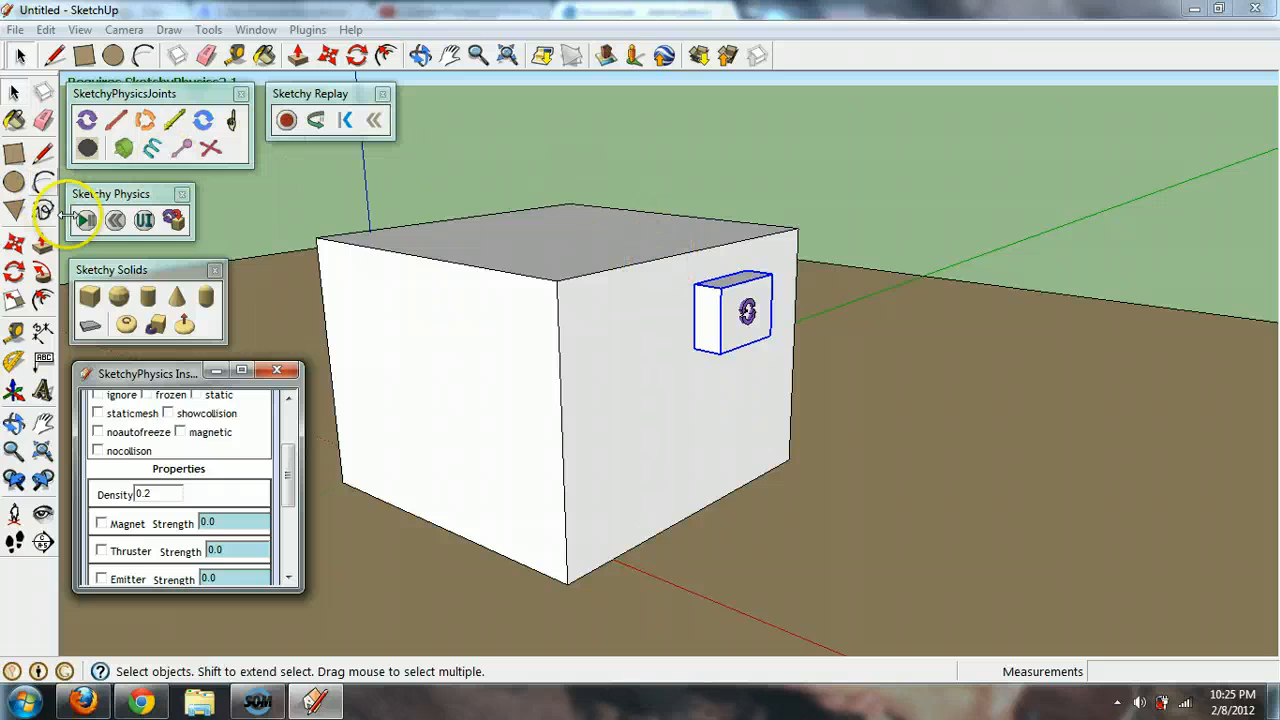
{"action": "left_click", "coordinate": [84, 218]}
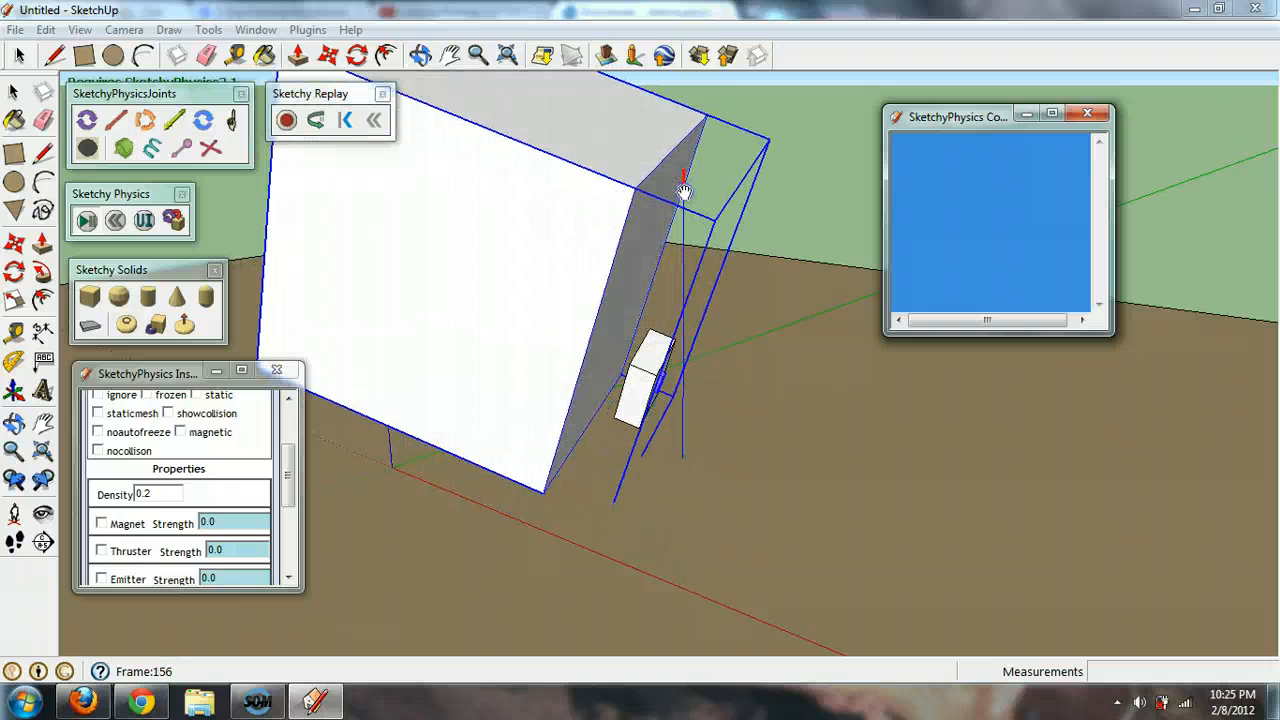
{"action": "left_click", "coordinate": [86, 218]}
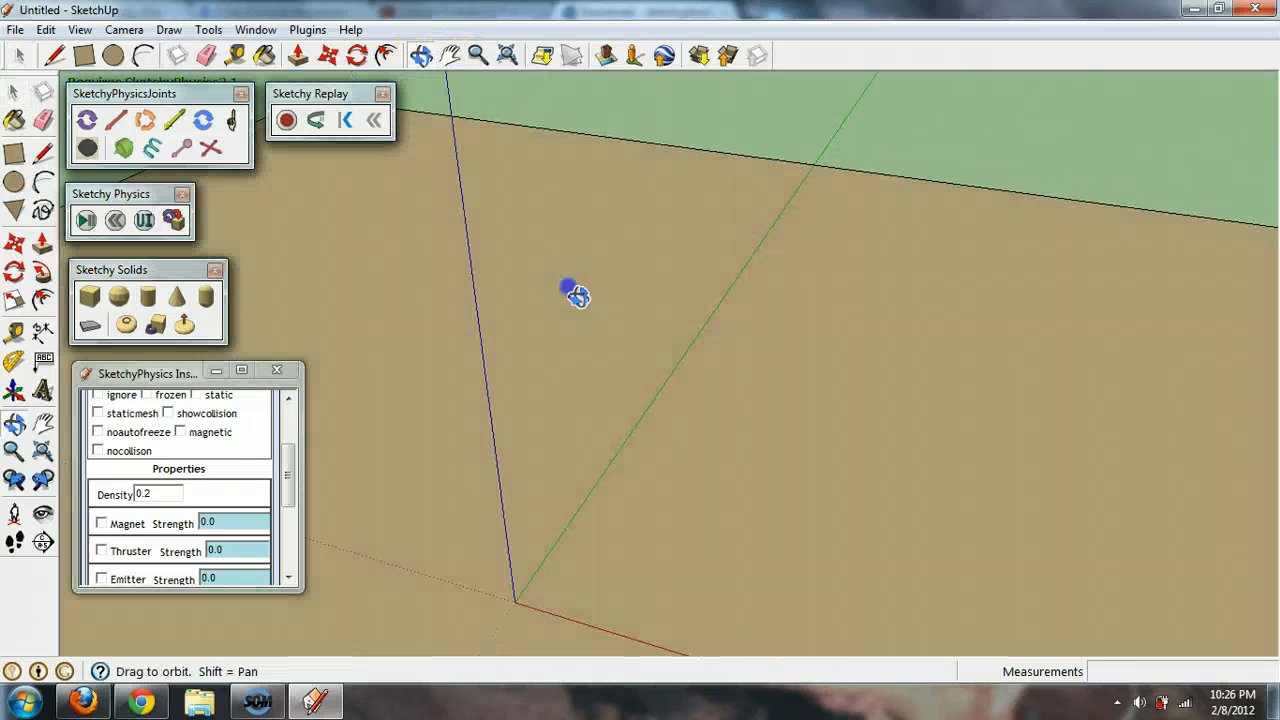
Create a new box and place a long thin joint rod reaching onto its top face
{"action": "left_click", "coordinate": [90, 298]}
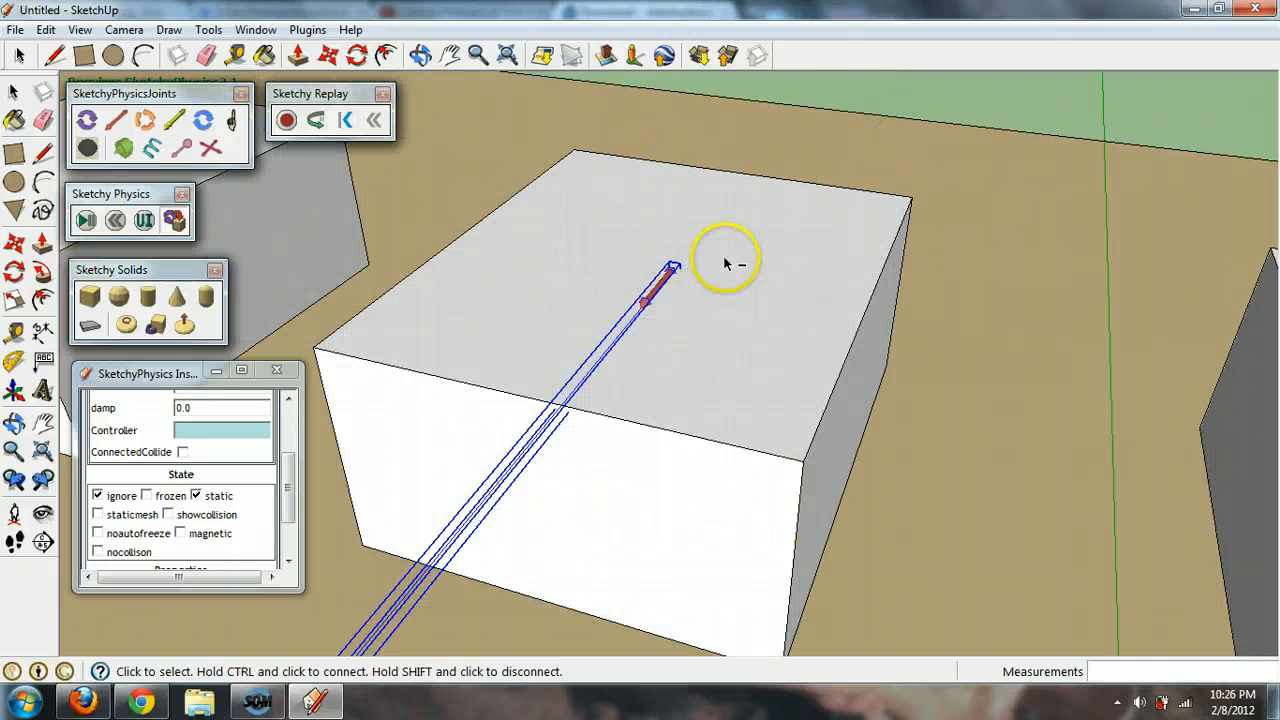
Attach the long joint piece to the box and place joints on the first two boxes' tops
{"action": "left_click", "coordinate": [732, 264]}
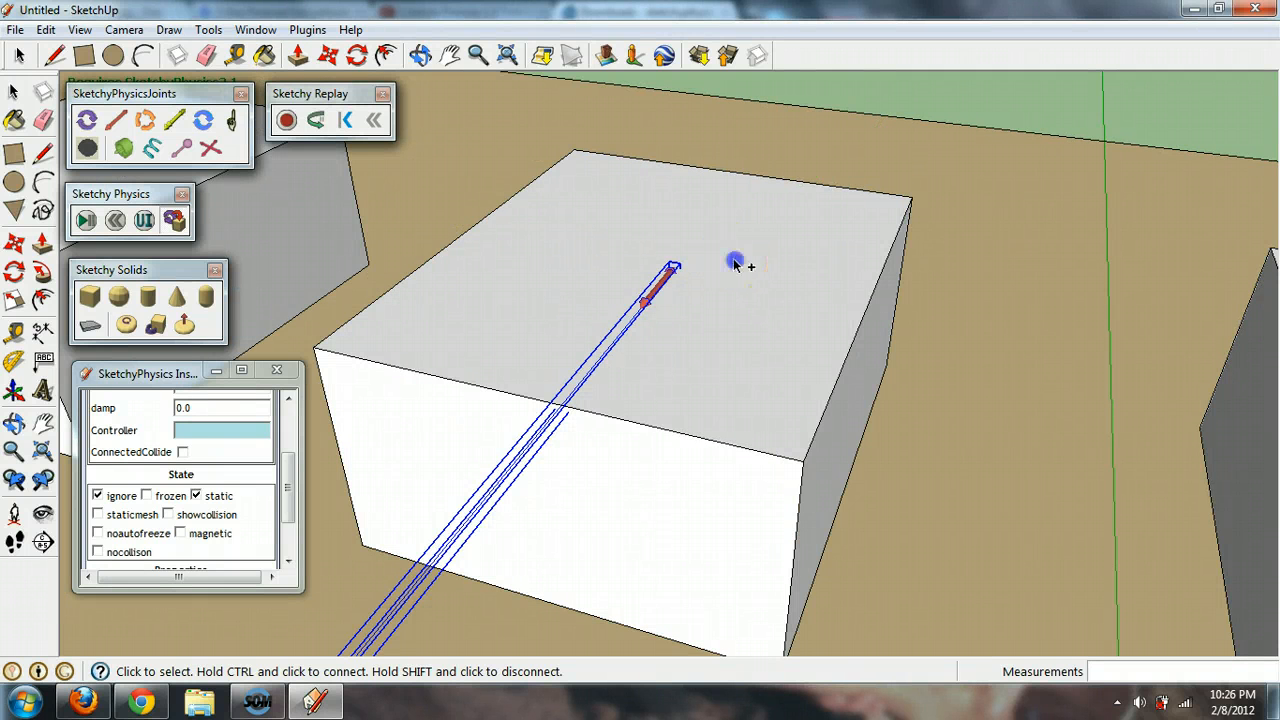
{"action": "left_click", "coordinate": [84, 218]}
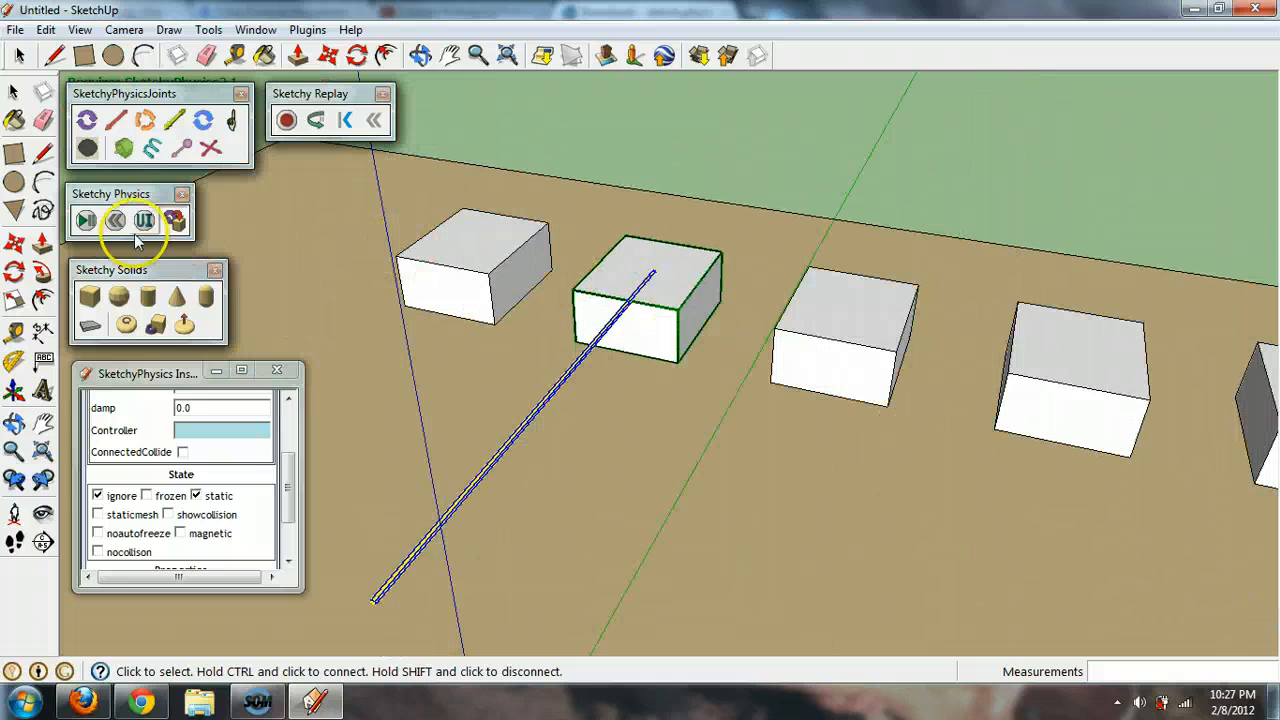
{"action": "left_click", "coordinate": [84, 218]}
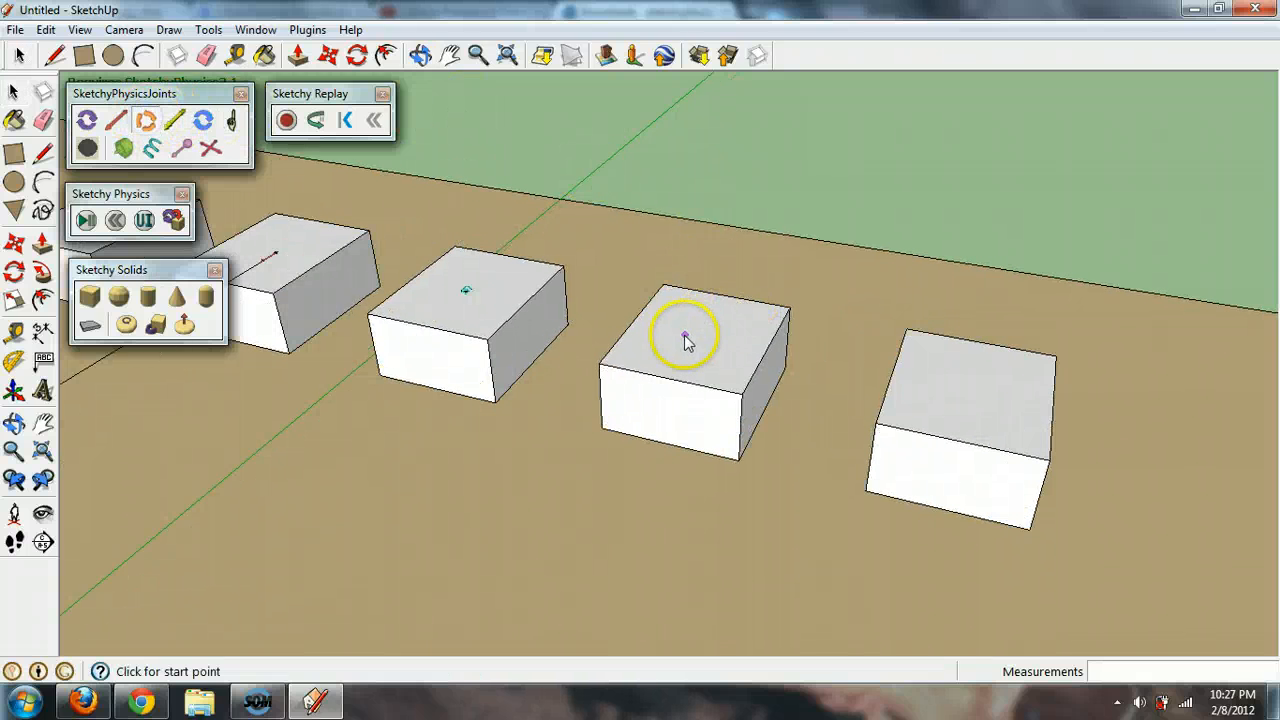
Place a motor joint on the top of the next box
{"action": "left_click", "coordinate": [684, 332]}
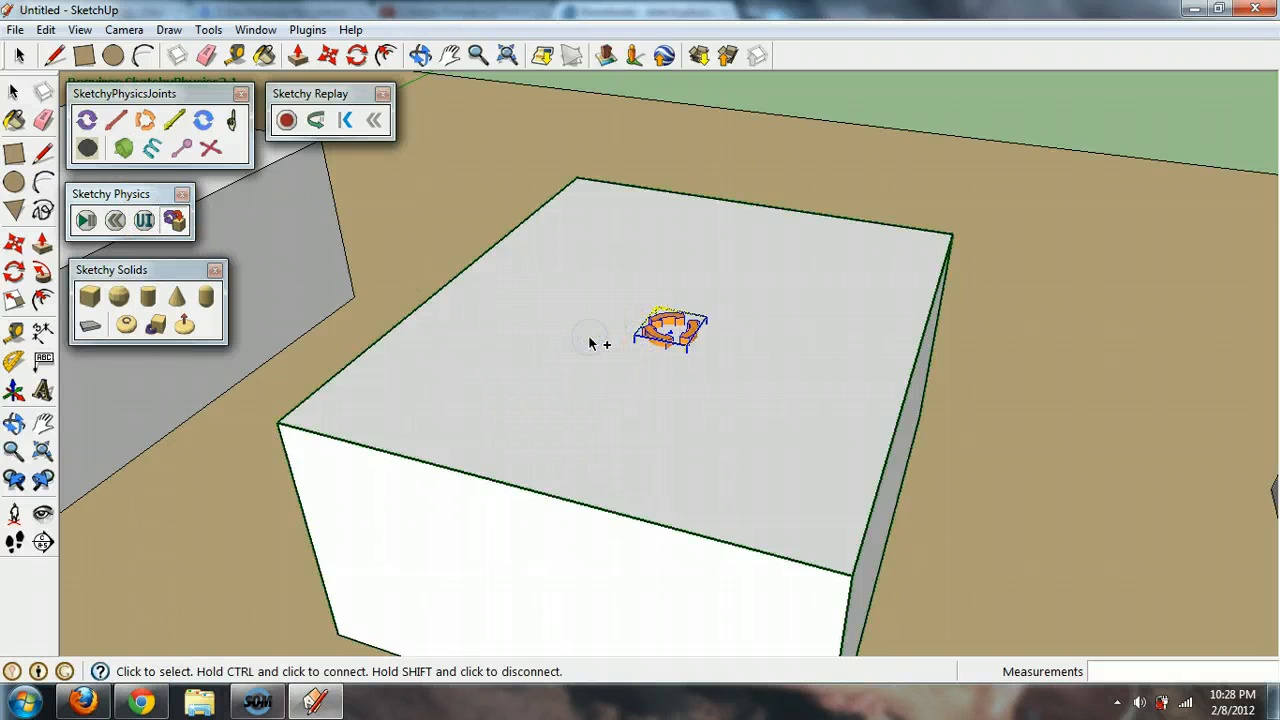
{"action": "left_click", "coordinate": [86, 218]}
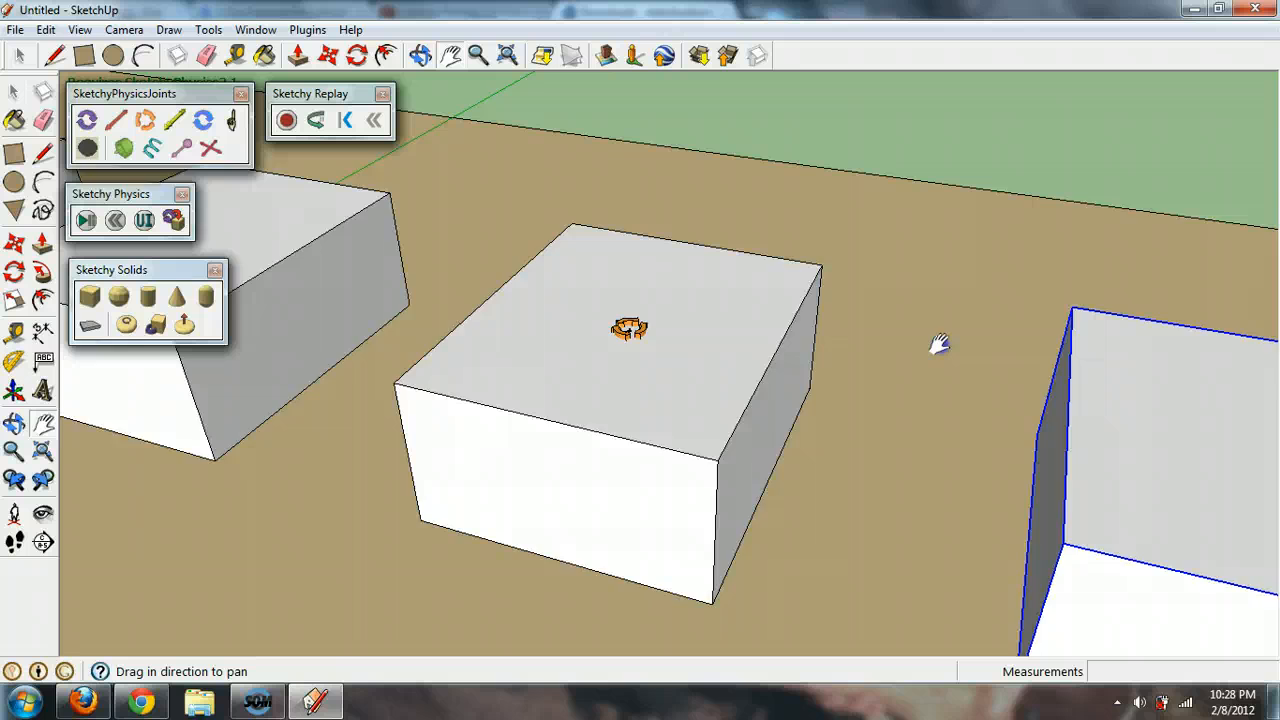
Place a piston joint on another box top, setting its base point and axis direction
{"action": "left_click", "coordinate": [172, 120]}
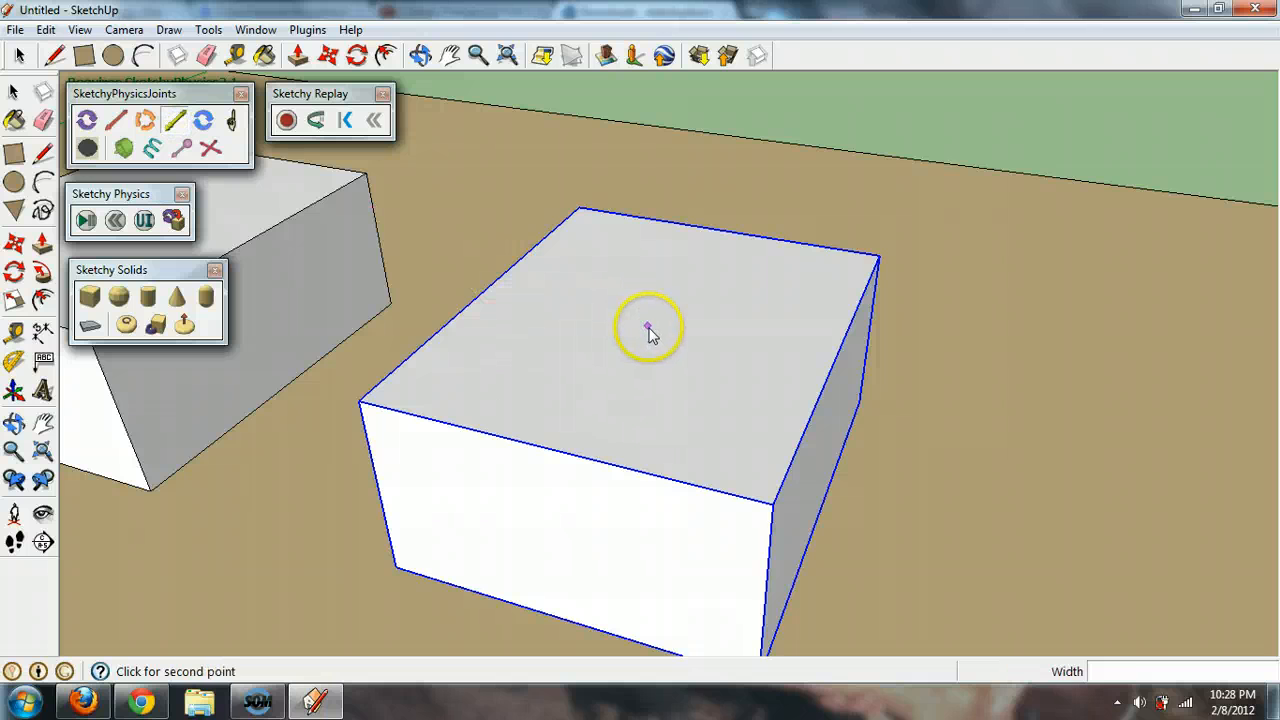
{"action": "left_click", "coordinate": [648, 328]}
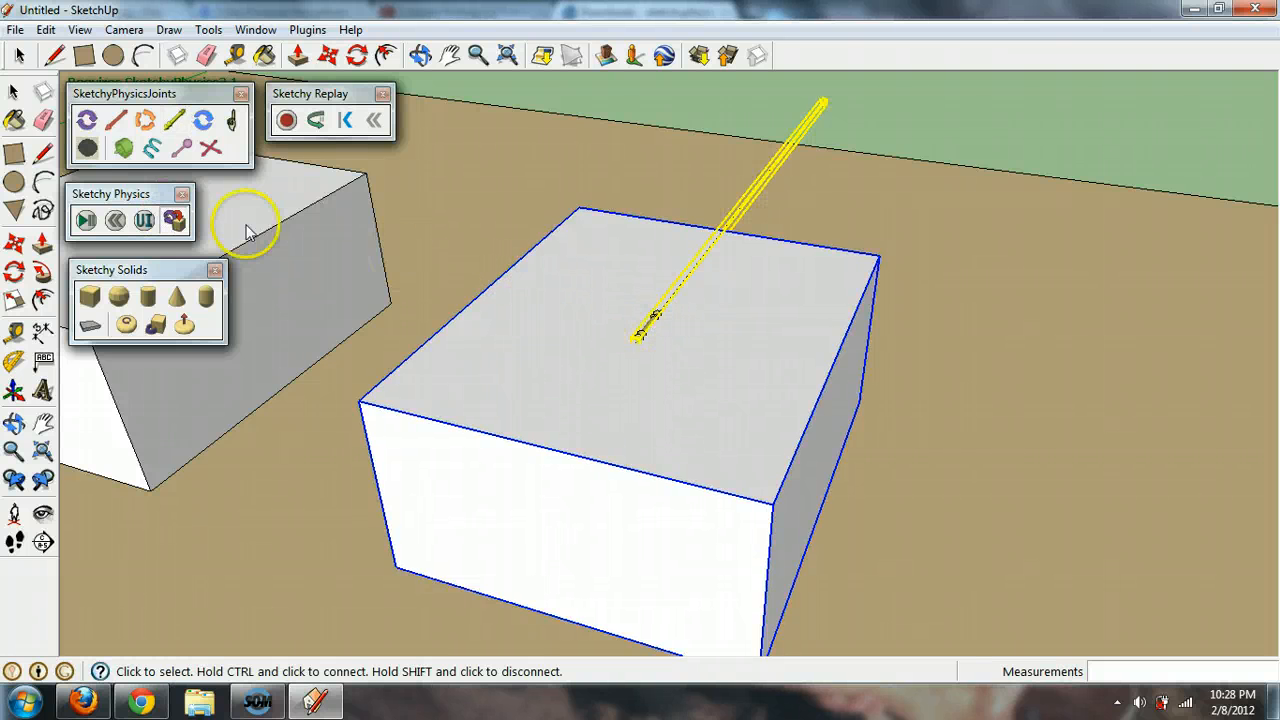
{"action": "left_click", "coordinate": [88, 218]}
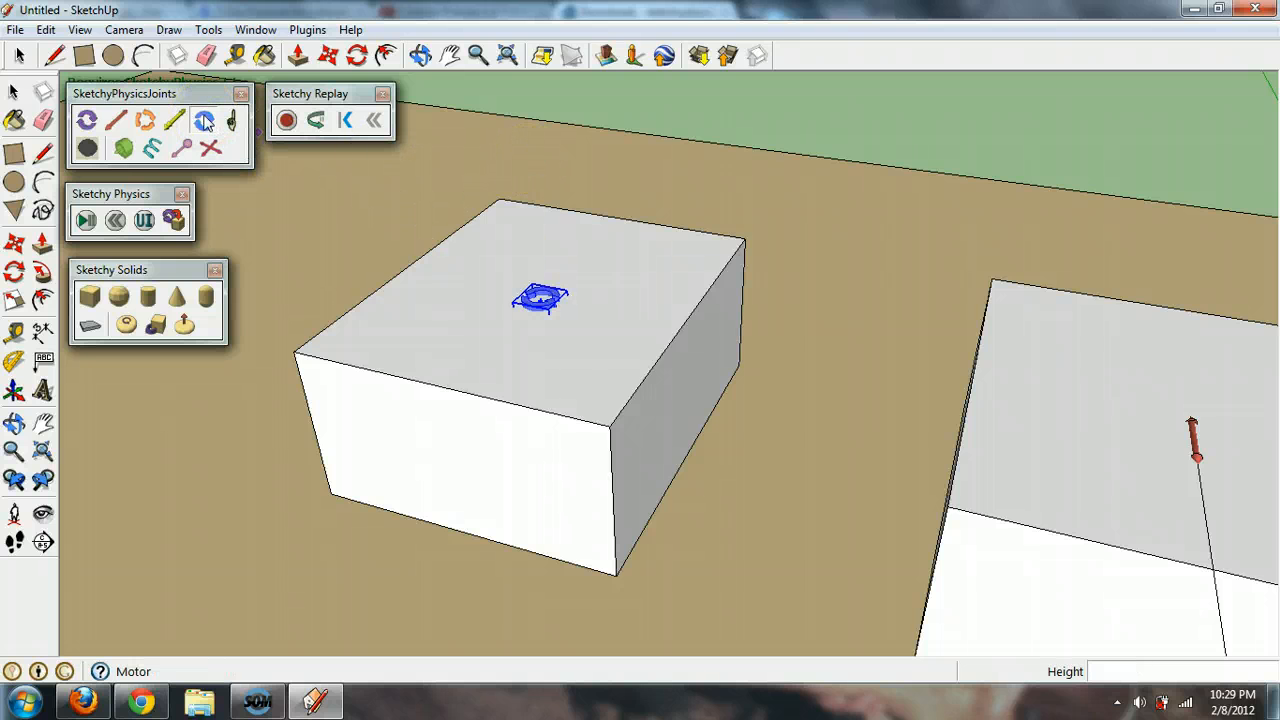
Zoom out to show the whole row of five jointed boxes on the ground plane
{"action": "left_click", "coordinate": [96, 124]}
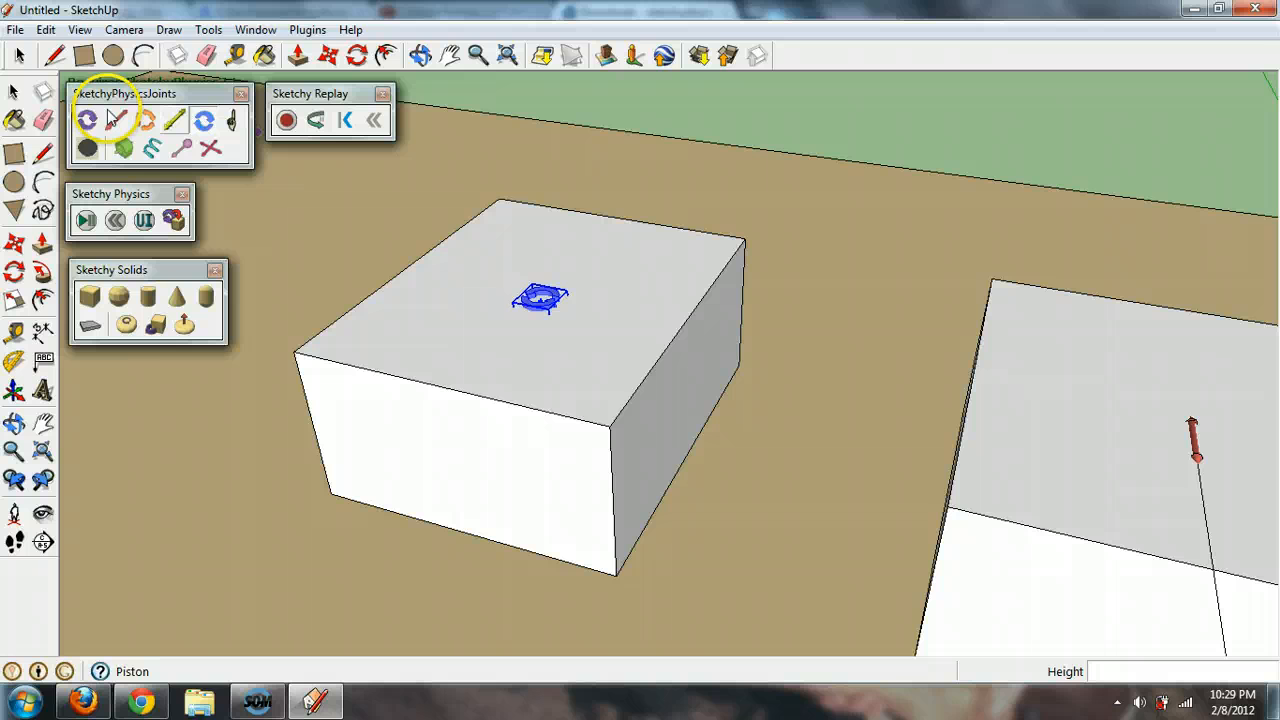
{"action": "mouse_move", "coordinate": [92, 120]}
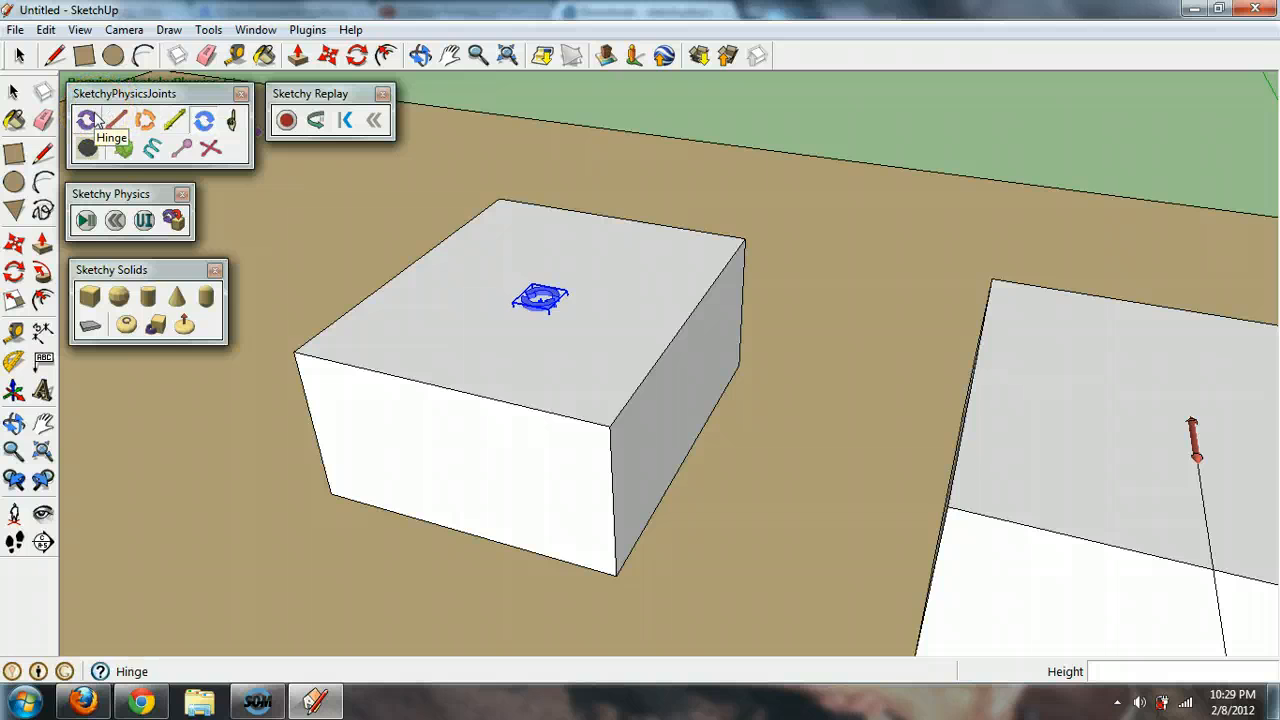
{"action": "mouse_move", "coordinate": [200, 124]}
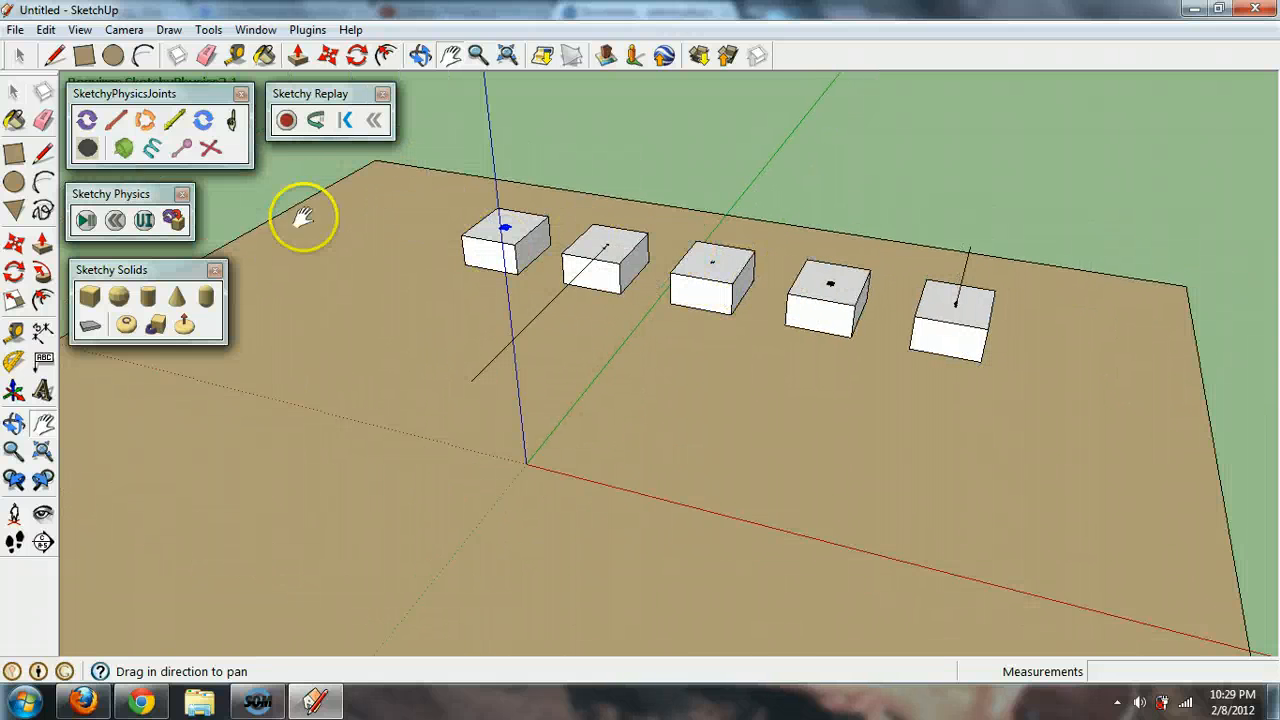
{"action": "mouse_move", "coordinate": [132, 150]}
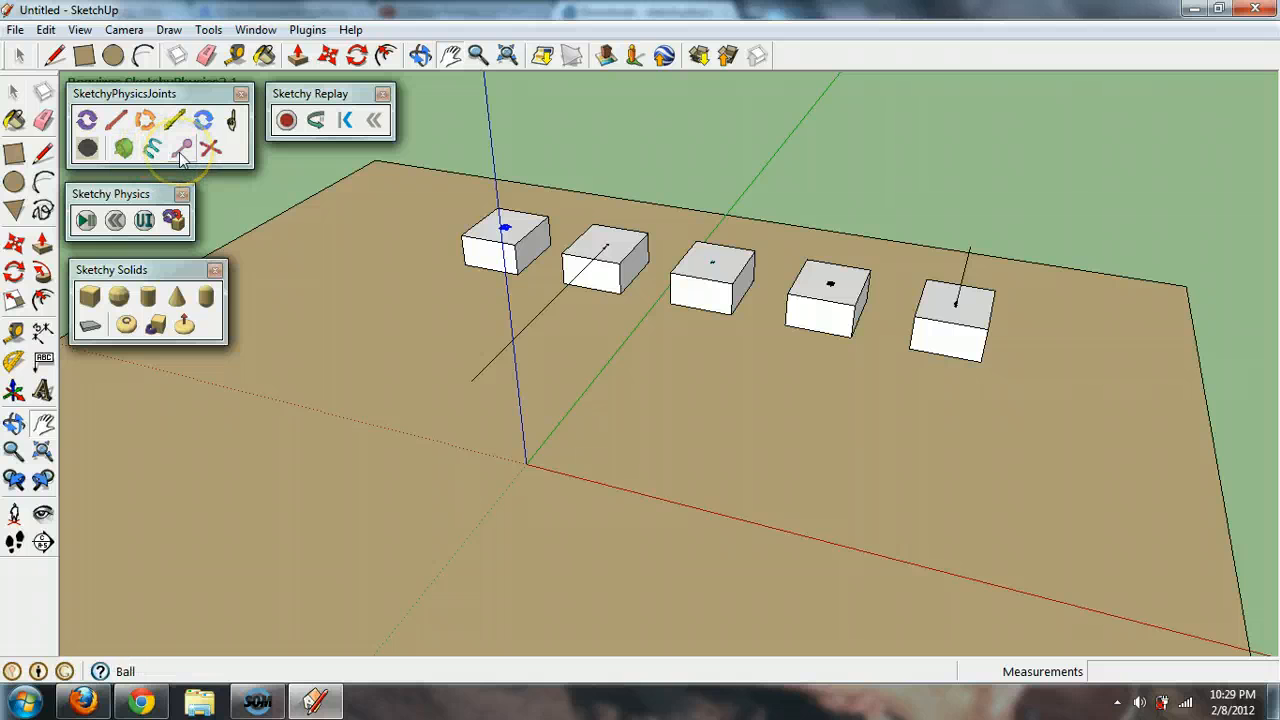
{"action": "mouse_move", "coordinate": [182, 148]}
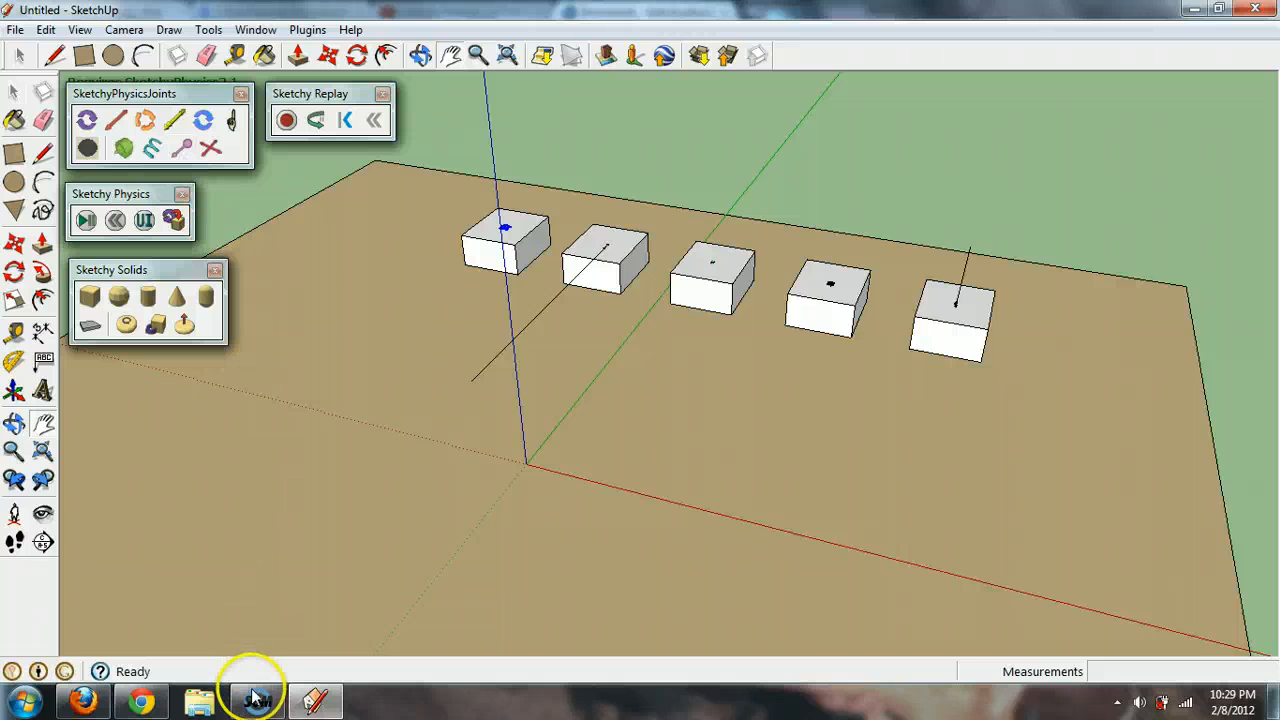
Place a ball joint with three points on the long bar's end face
{"action": "left_click", "coordinate": [252, 696]}
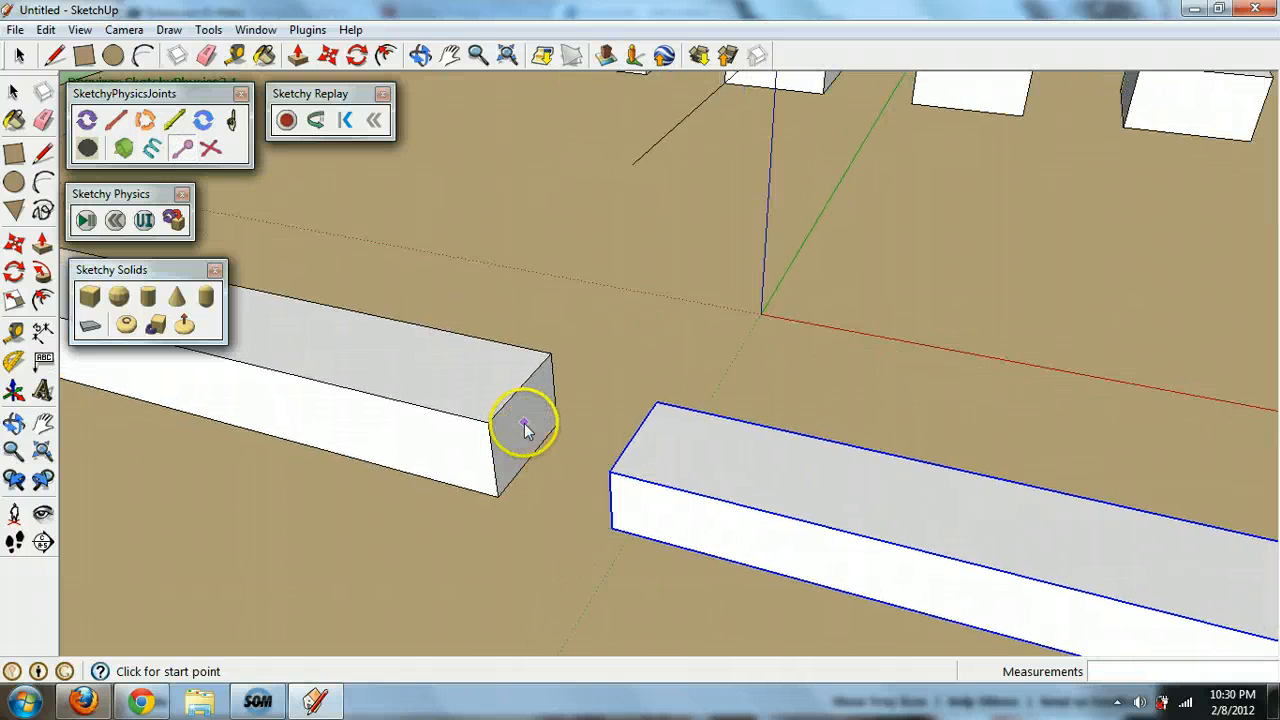
{"action": "left_click", "coordinate": [522, 424]}
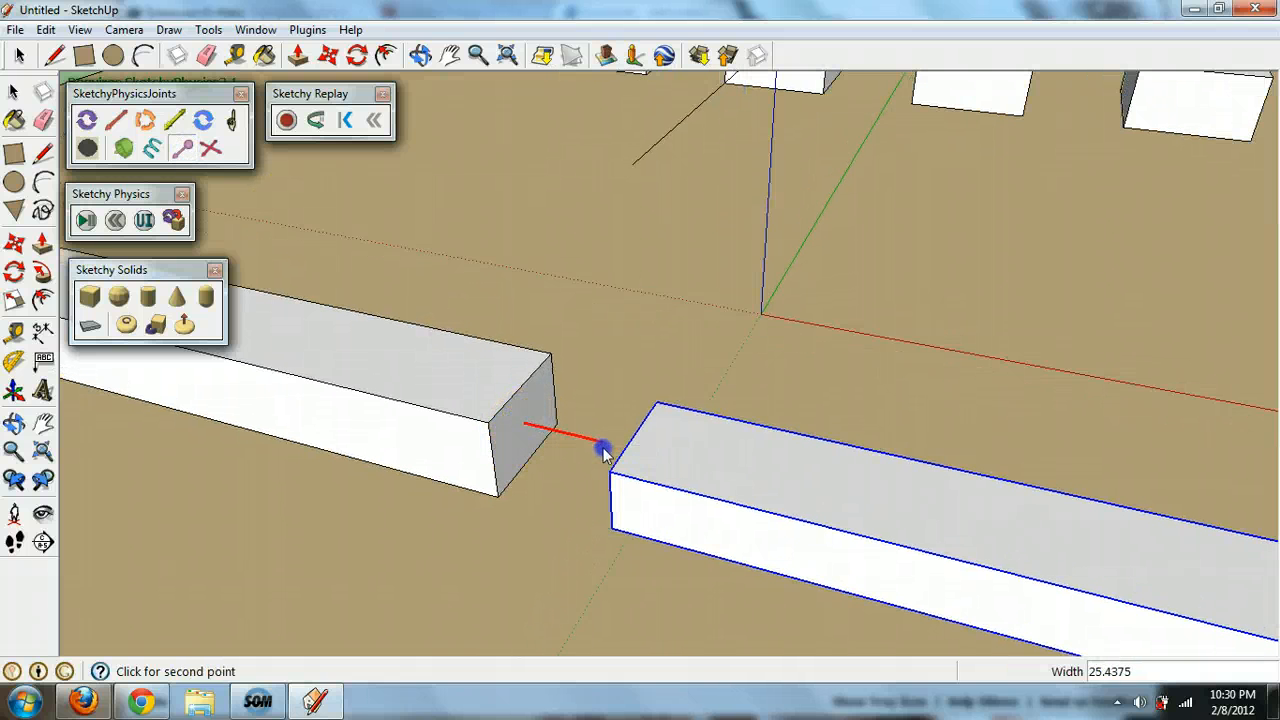
{"action": "mouse_move", "coordinate": [652, 460]}
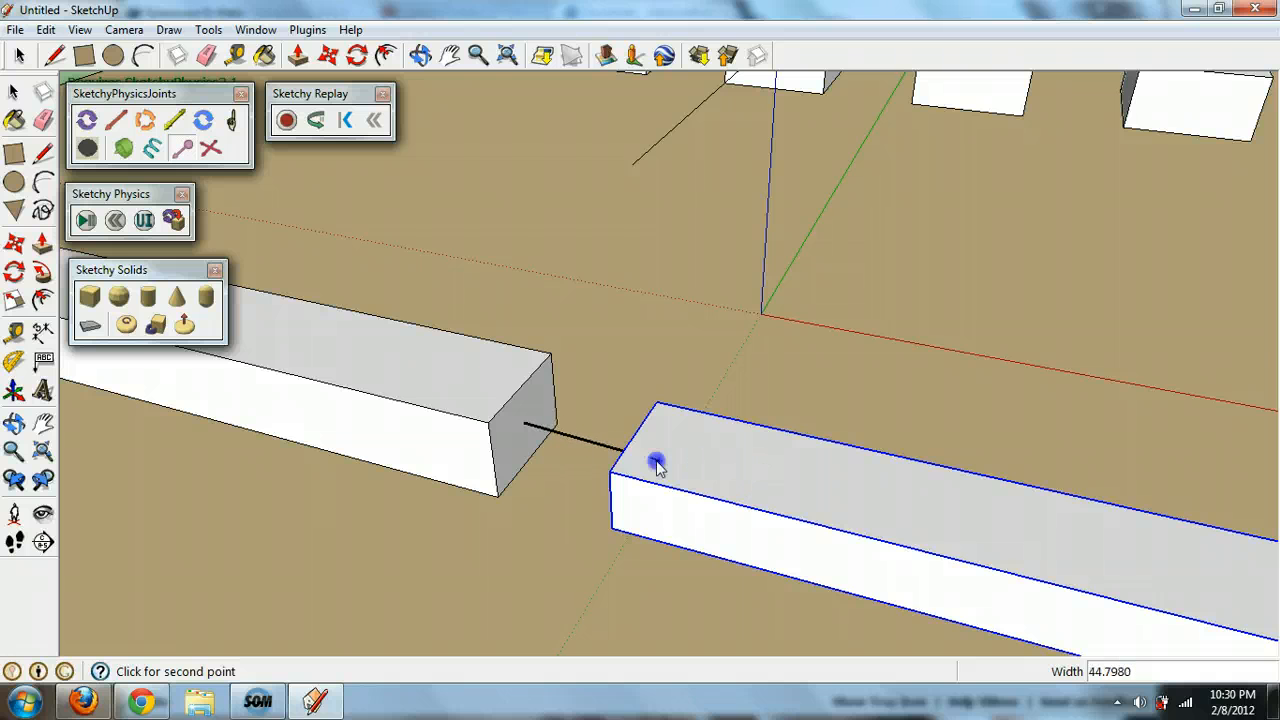
{"action": "left_click", "coordinate": [654, 462]}
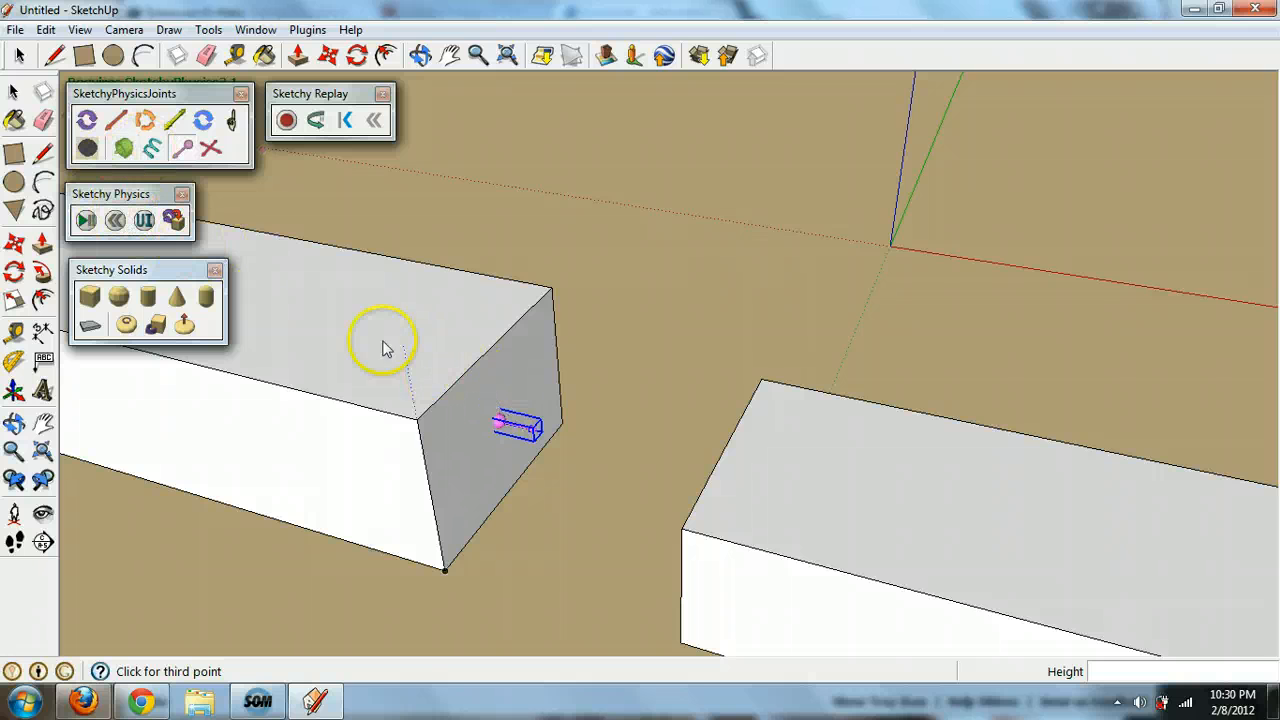
{"action": "left_click", "coordinate": [172, 218]}
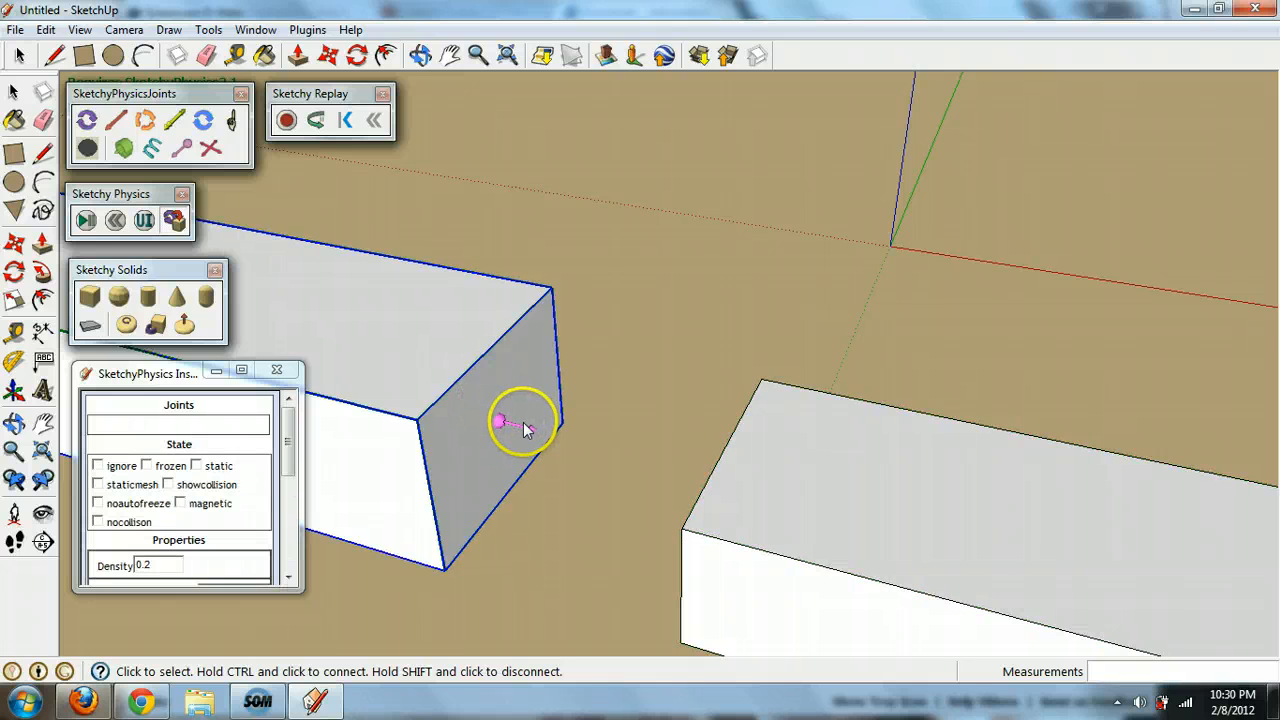
Select the bar and inspect its joint connection and options, limits min 180 max 10
{"action": "left_click", "coordinate": [508, 420]}
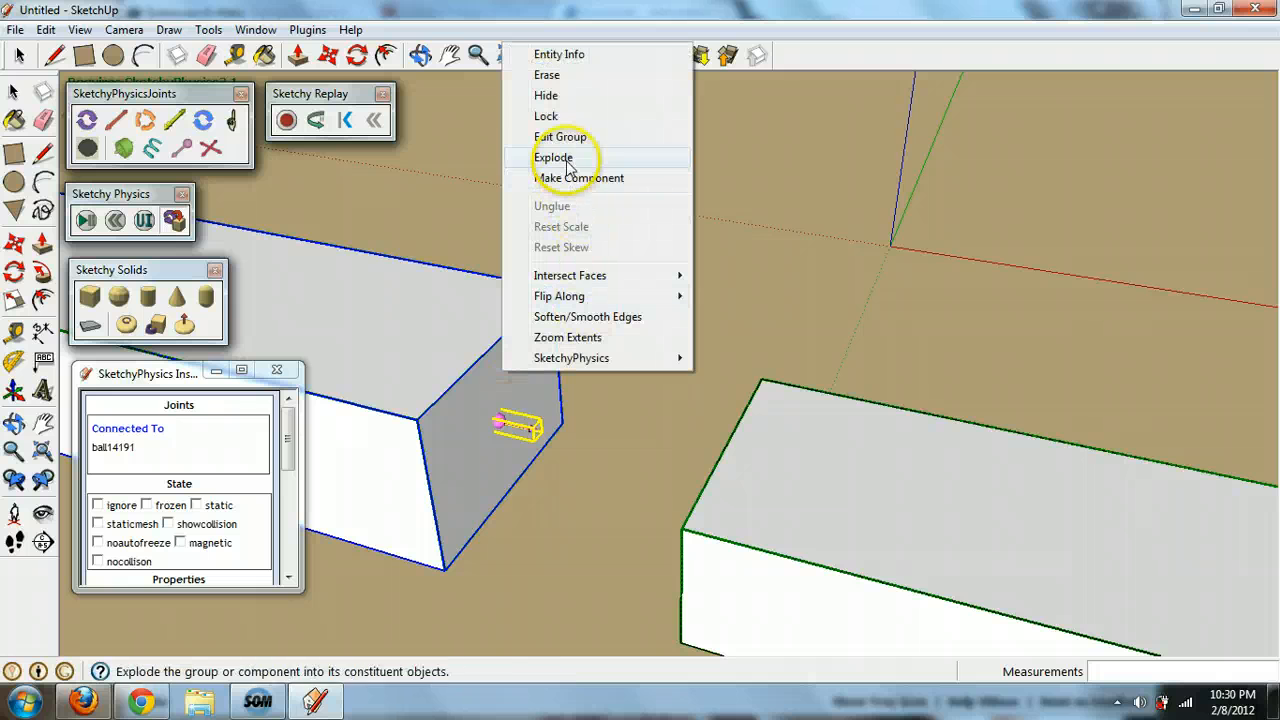
{"action": "mouse_move", "coordinate": [576, 142]}
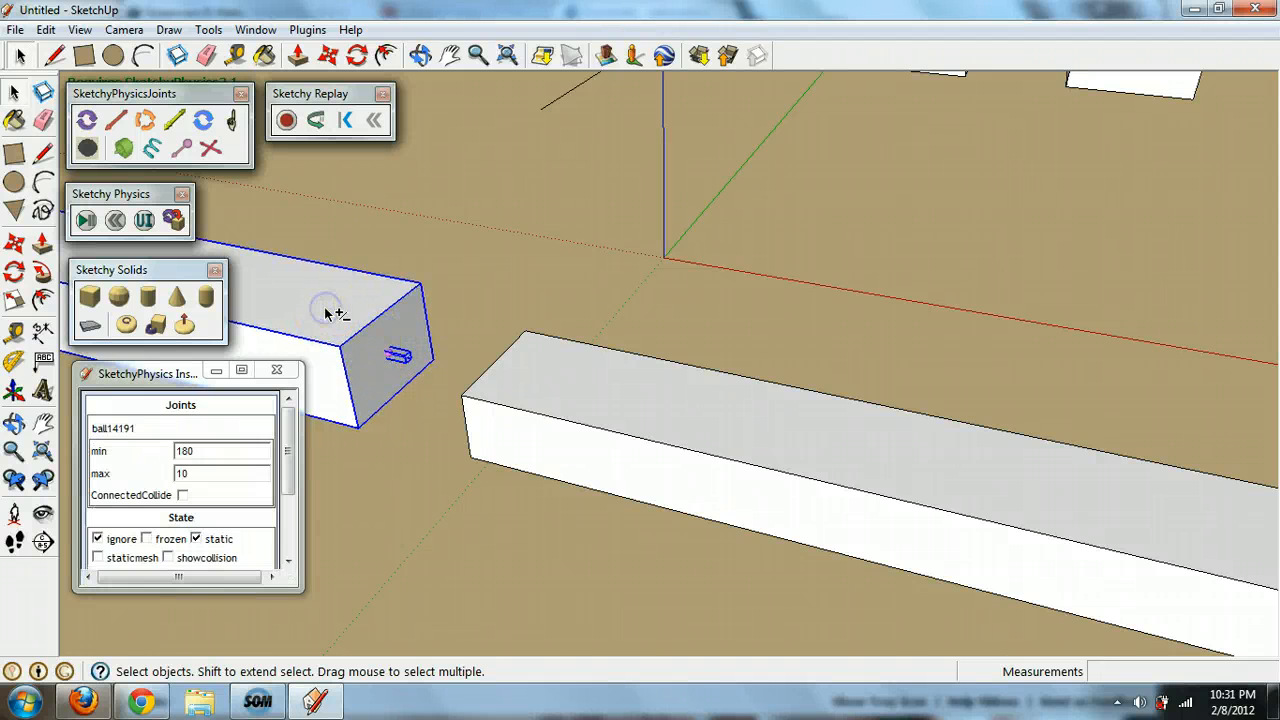
{"action": "right_click", "coordinate": [330, 318]}
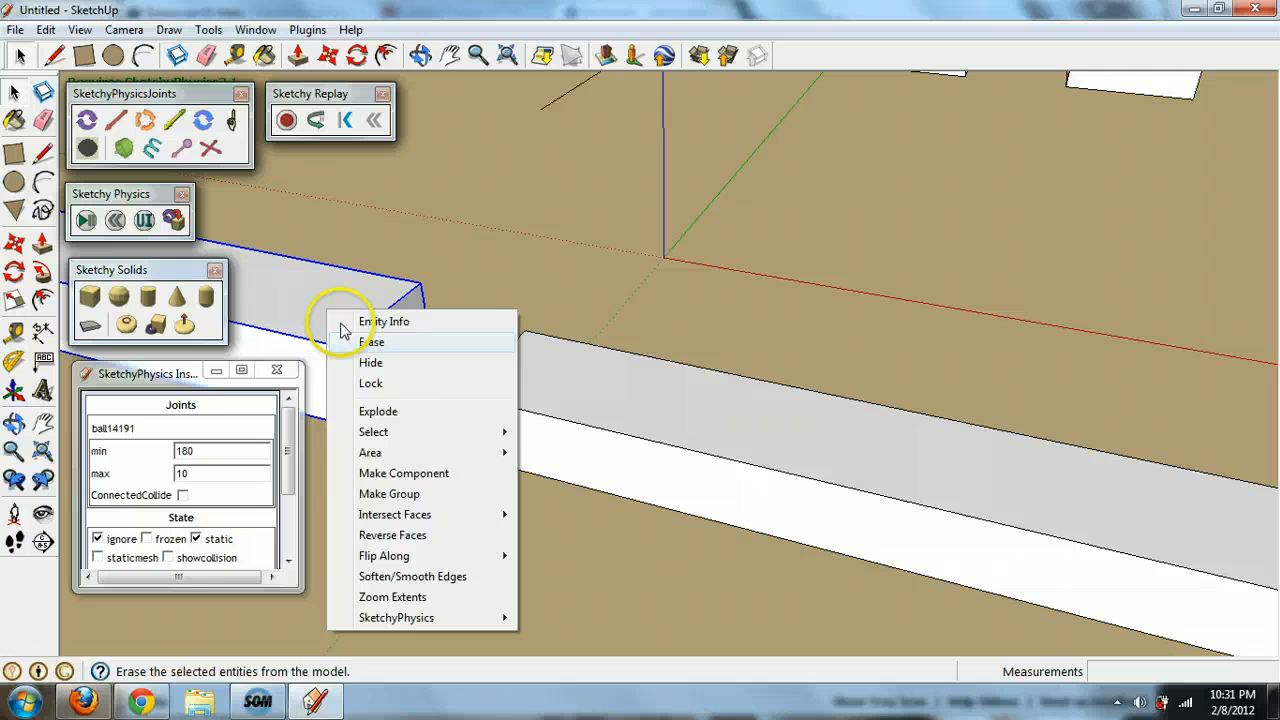
{"action": "mouse_move", "coordinate": [412, 494]}
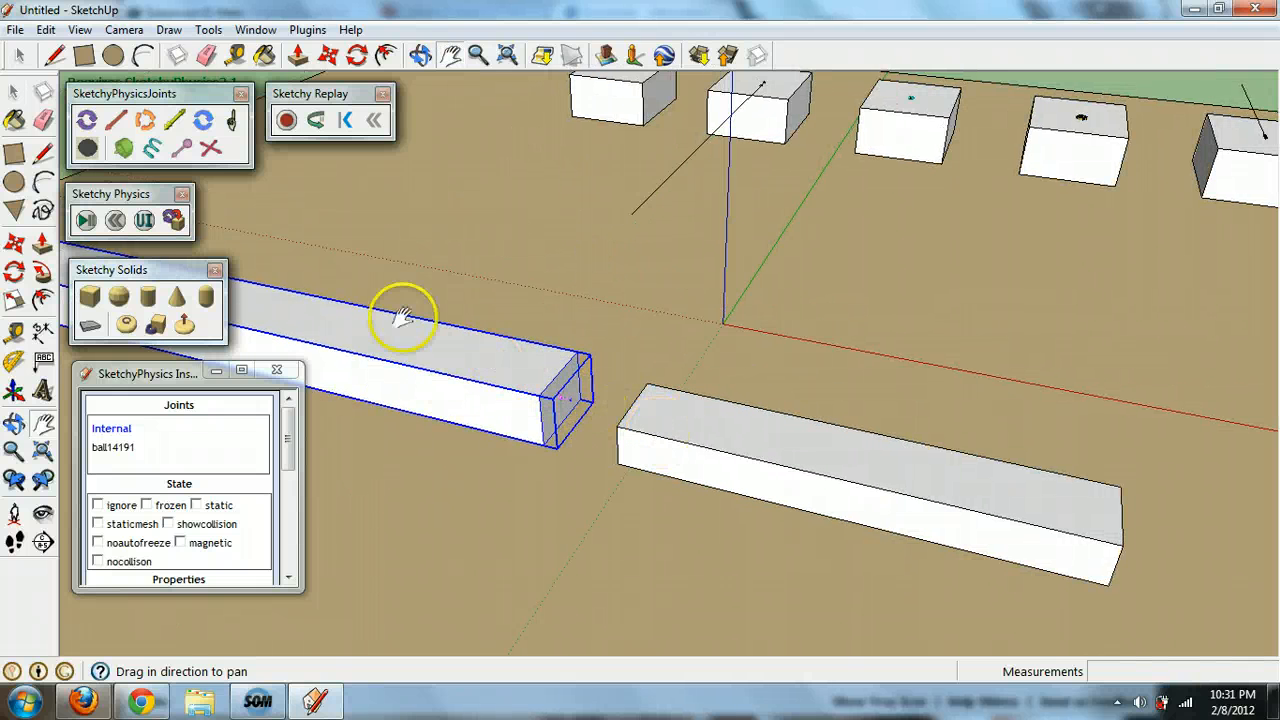
Play the SketchyPhysics simulation of the jointed boxes, stop it, and bring up the screen recorder
{"action": "left_click", "coordinate": [86, 218]}
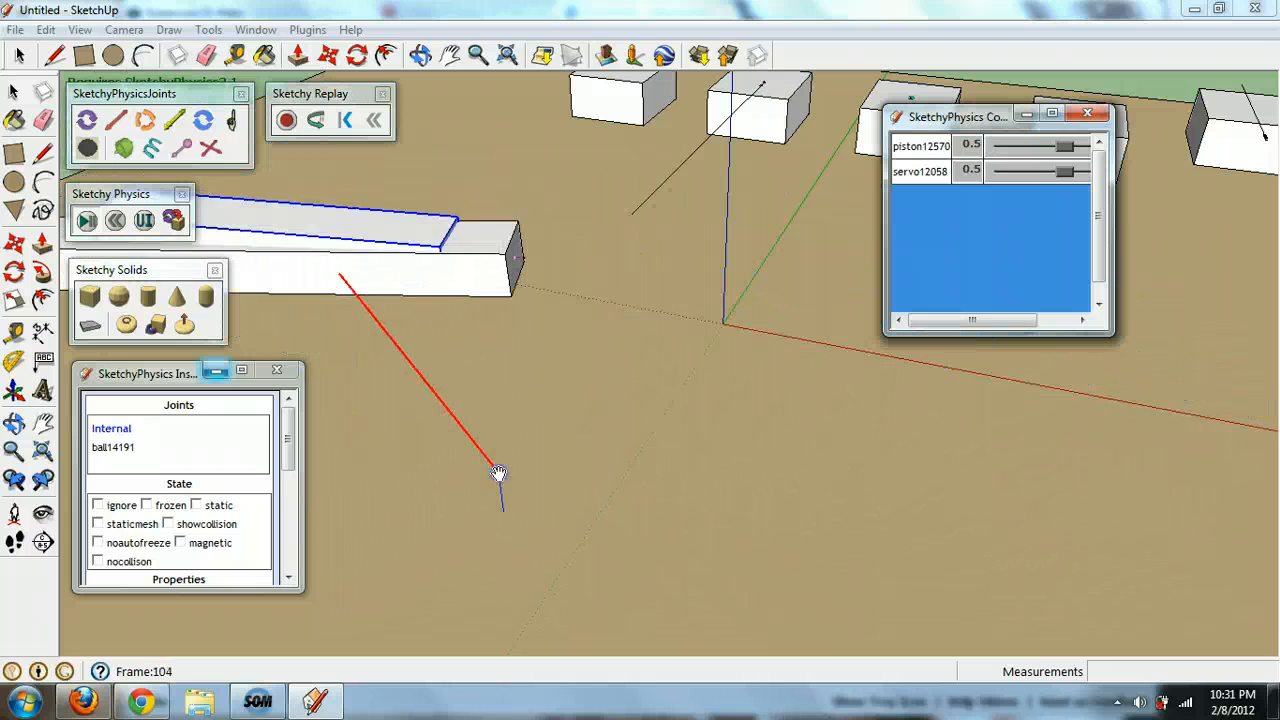
{"action": "left_click", "coordinate": [84, 218]}
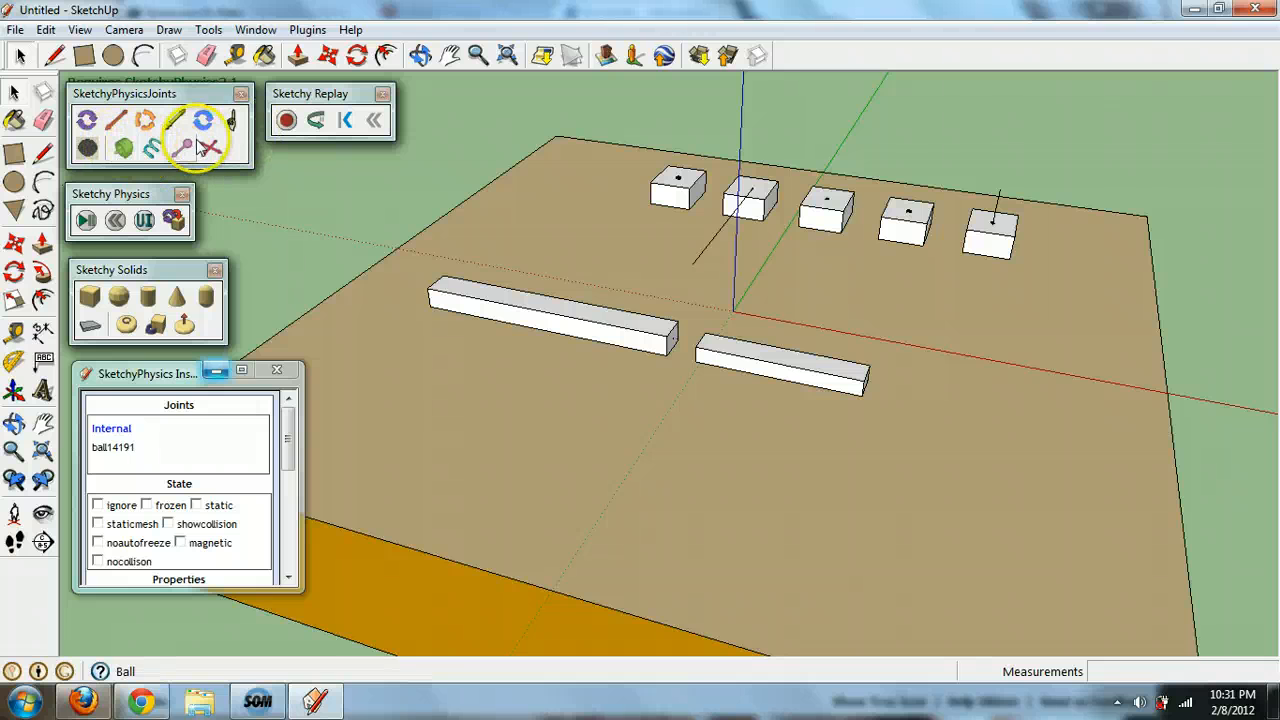
{"action": "mouse_move", "coordinate": [210, 148]}
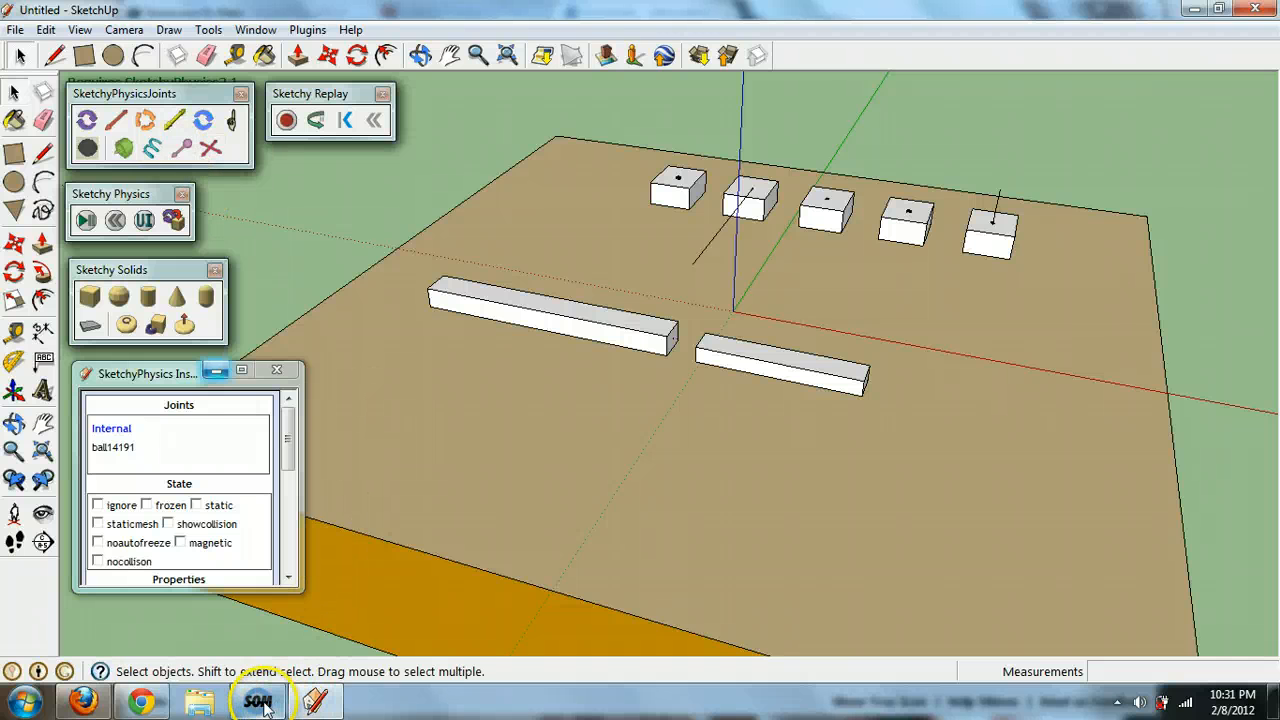
{"action": "left_click", "coordinate": [260, 700]}
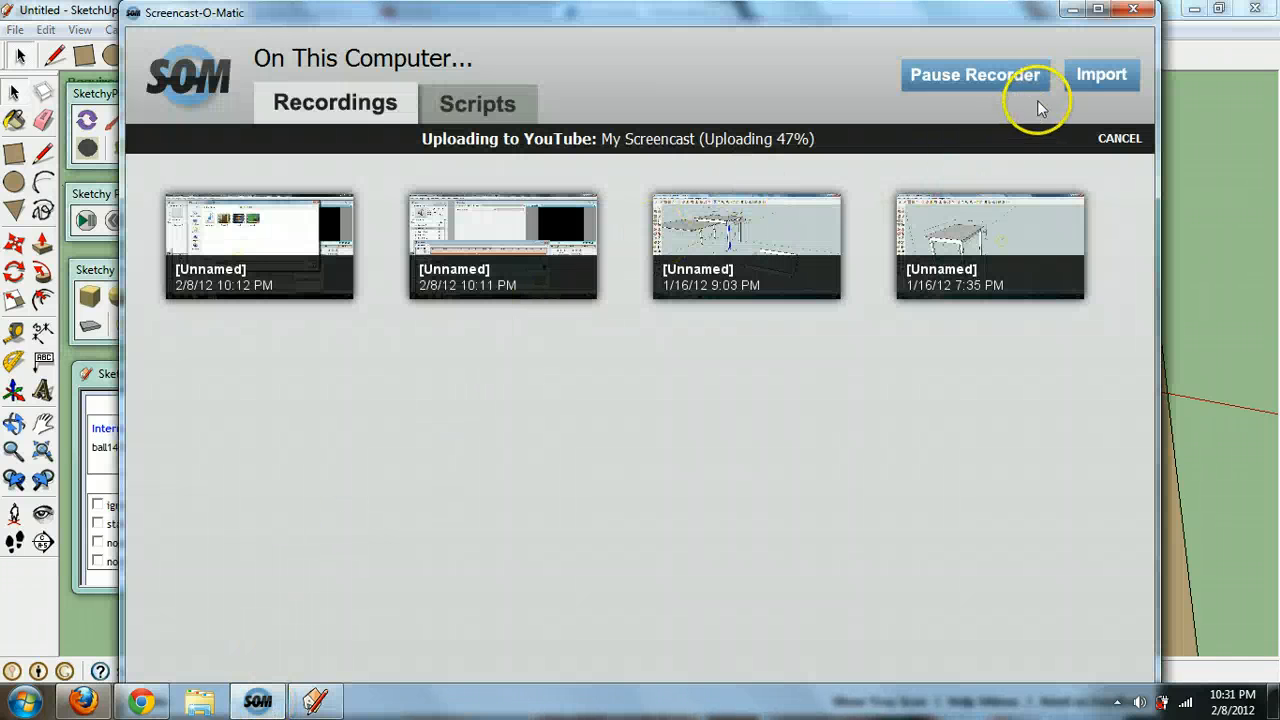